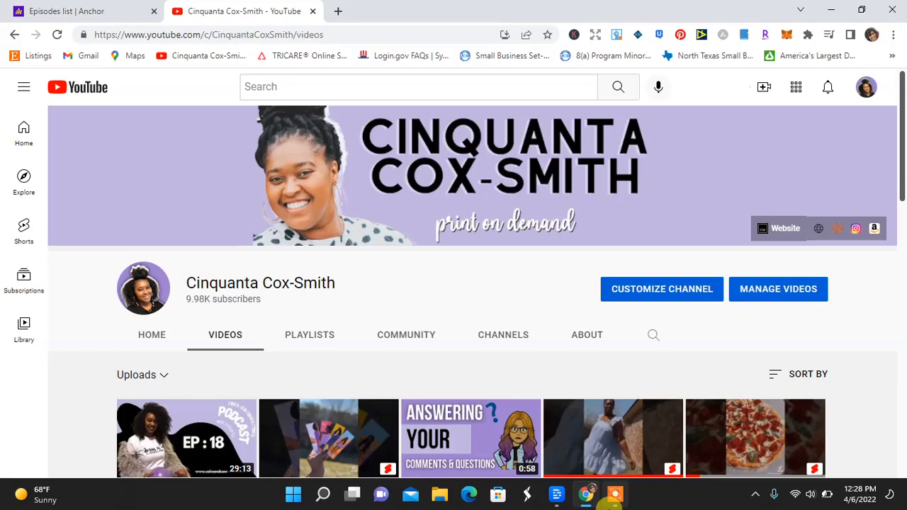
mouse_move(754, 436)
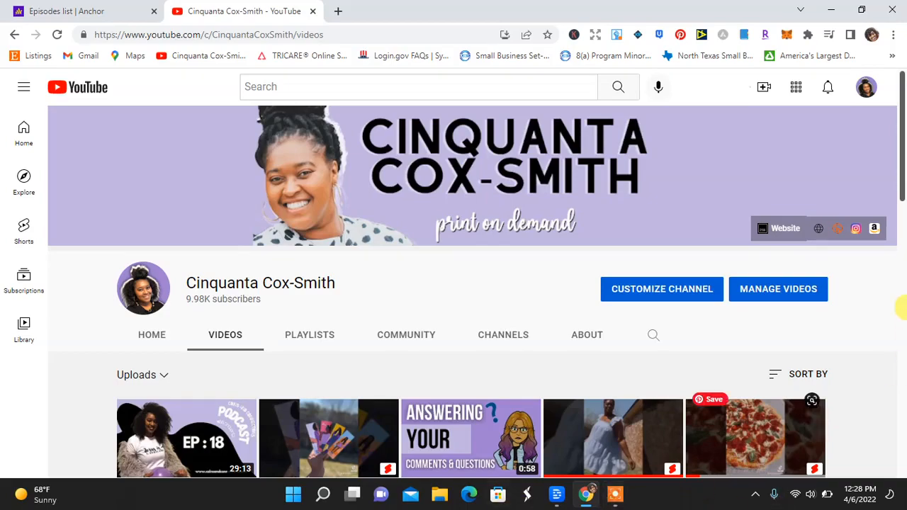
- Switch to the Anchor episodes list and scroll down toward episode 9
scroll("down", 3)
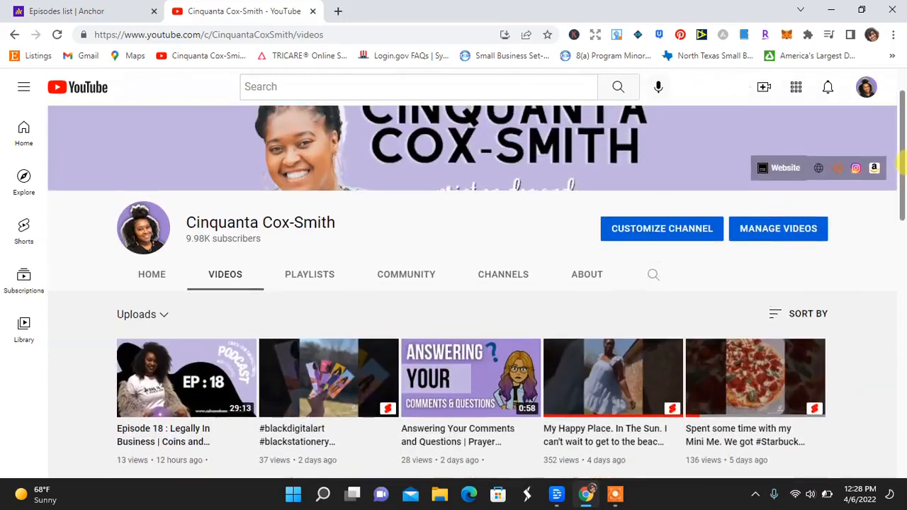
scroll("down", 3)
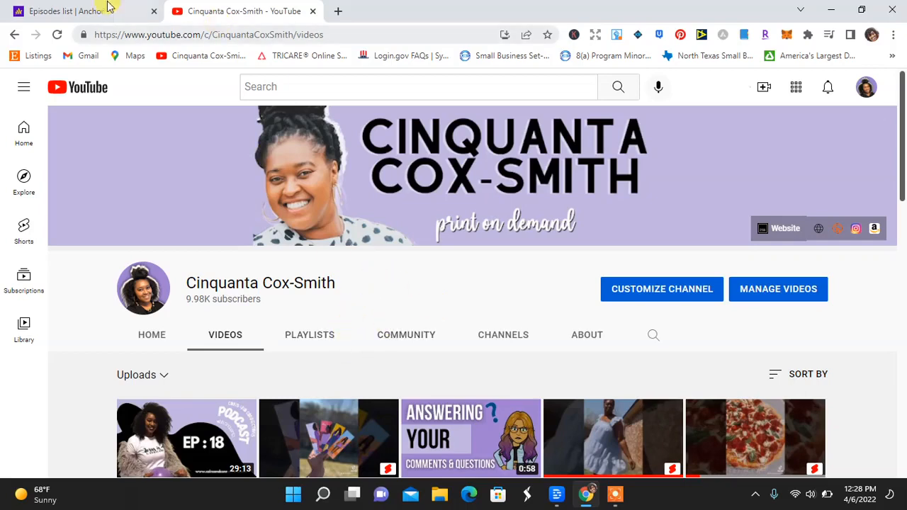
left_click(78, 11)
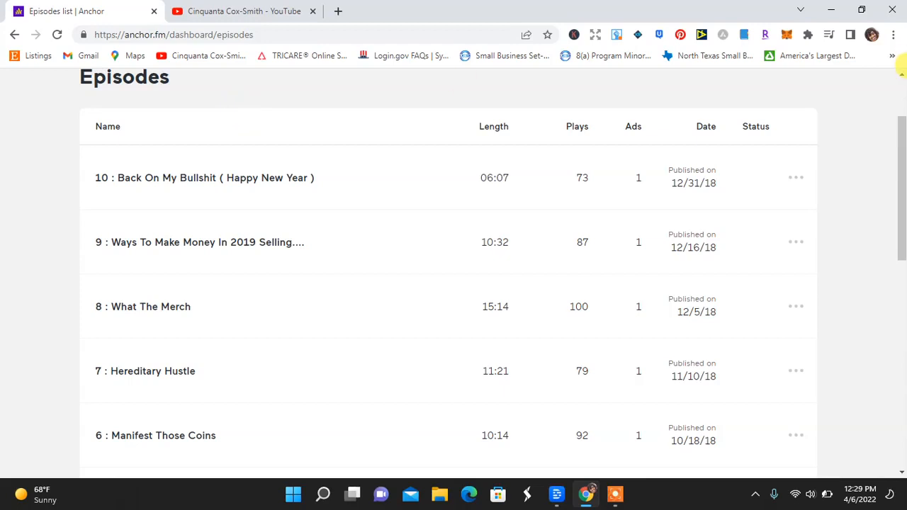
scroll("down", 3)
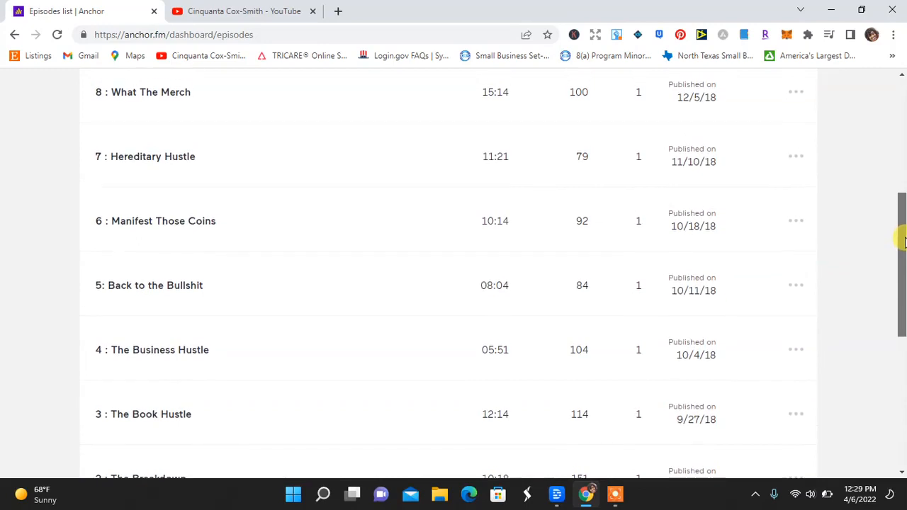
scroll("down", 3)
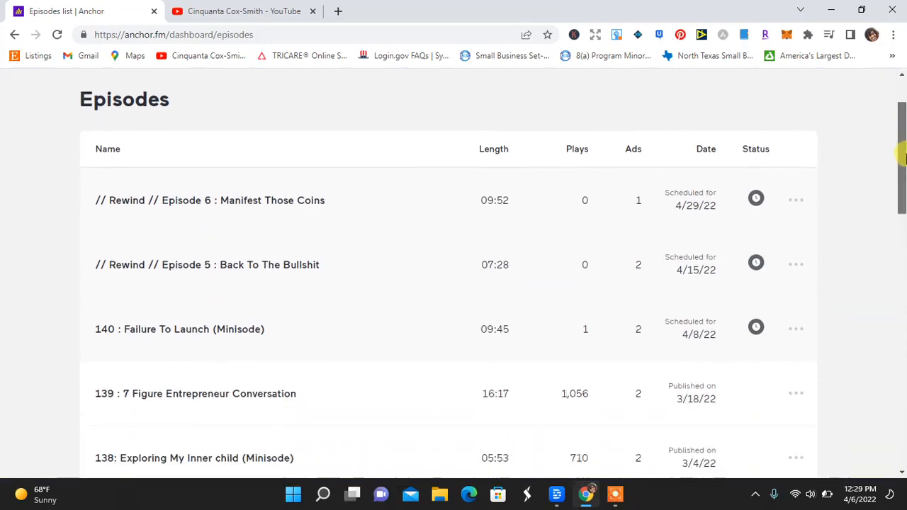
scroll("down", 3)
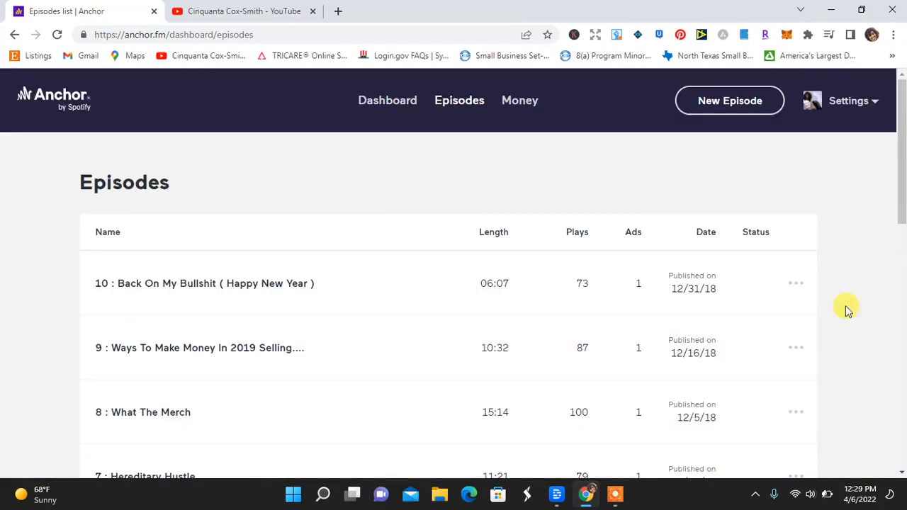
scroll("down", 3)
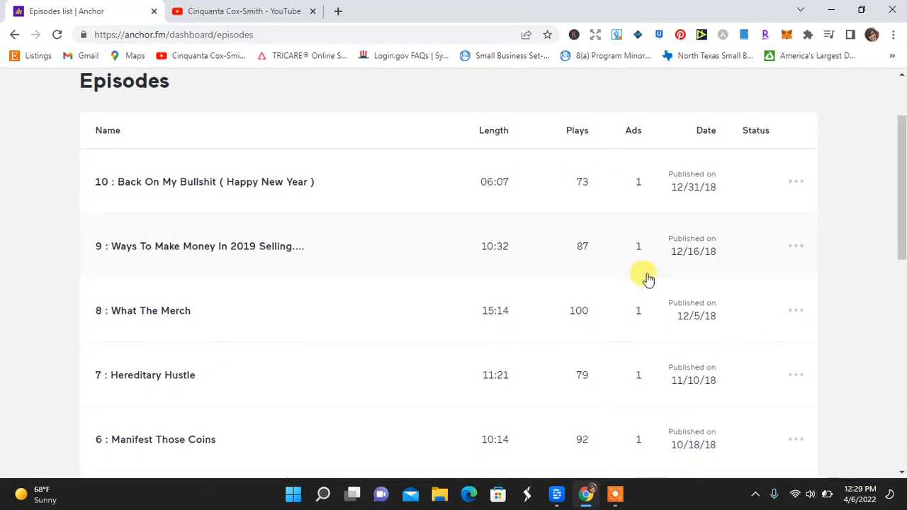
mouse_move(631, 277)
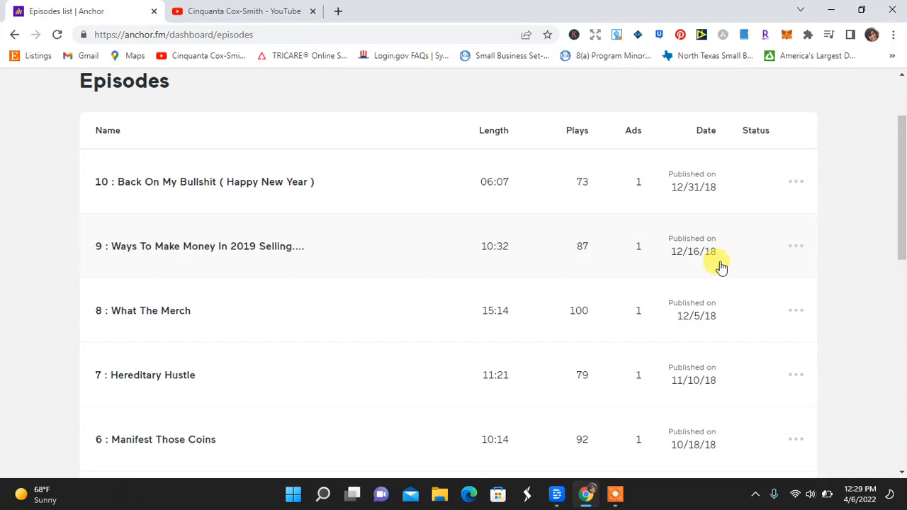
mouse_move(793, 248)
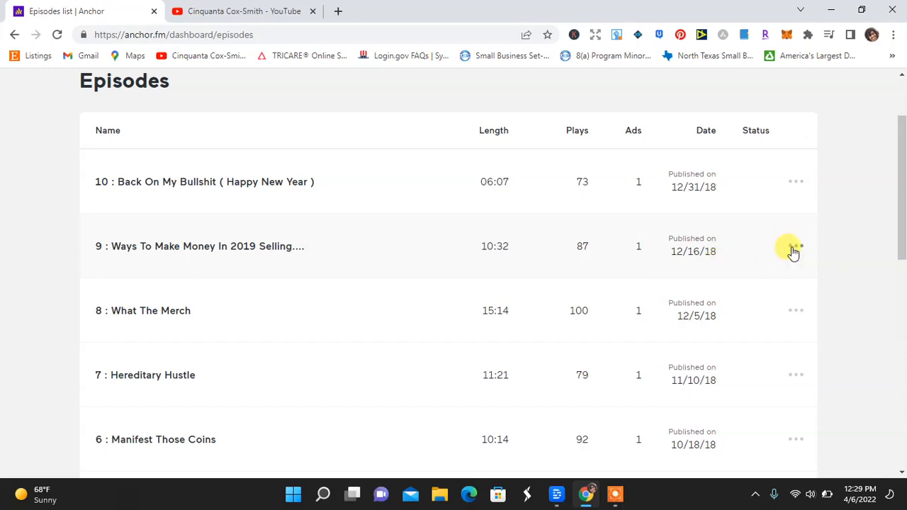
- Download episode 9's audio as an m4a via its actions menu, then close the extra browser pages
left_click(794, 247)
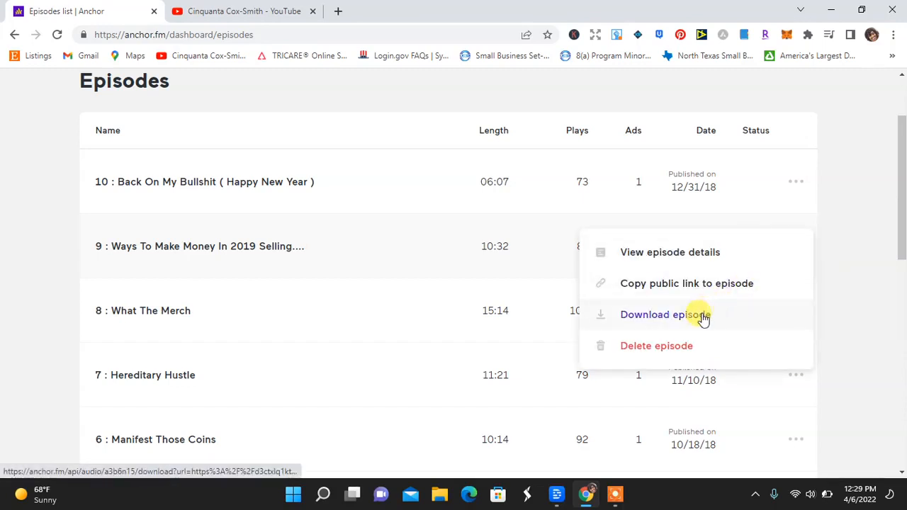
left_click(665, 315)
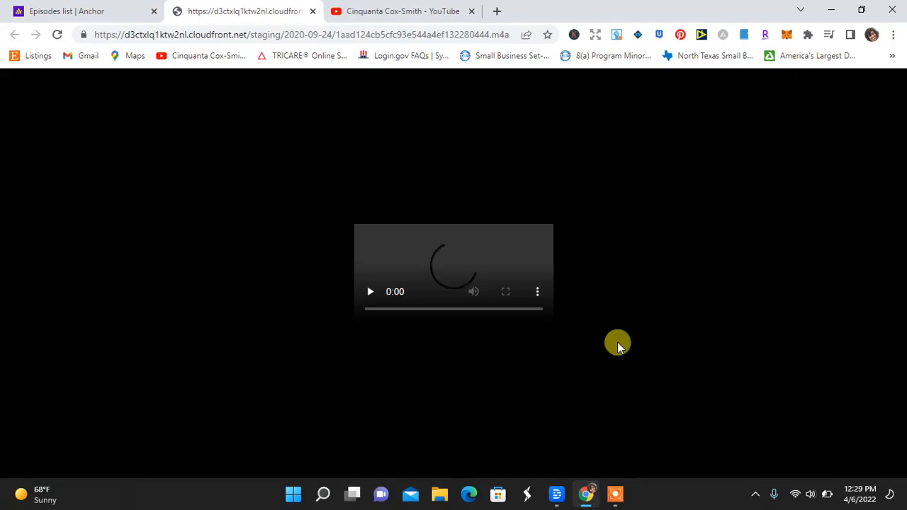
left_click(536, 292)
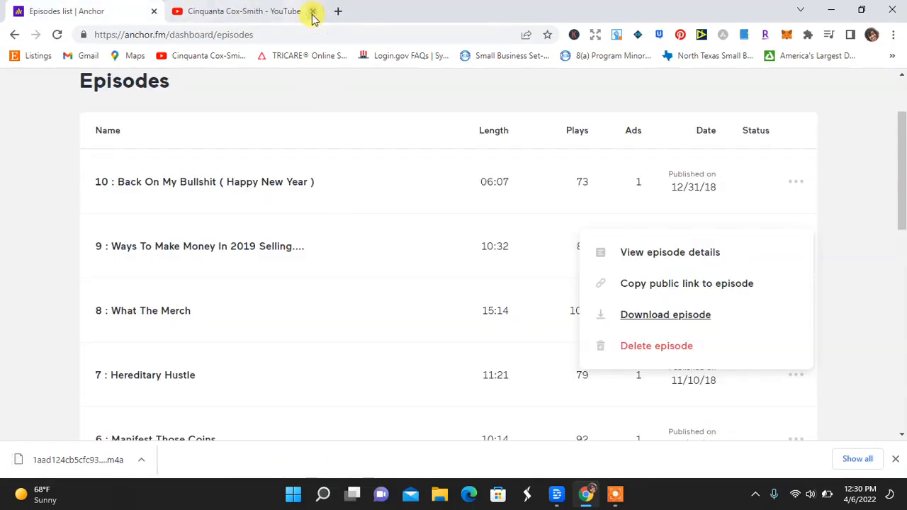
left_click(557, 493)
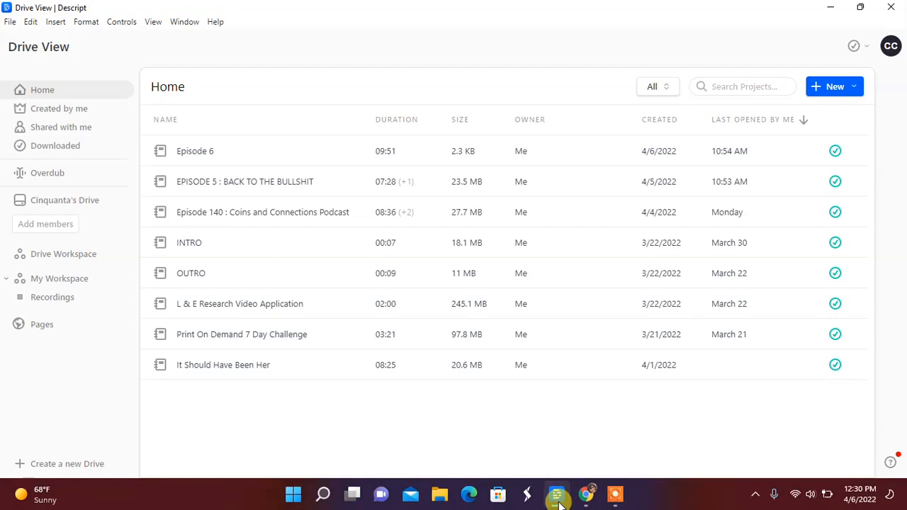
mouse_move(612, 289)
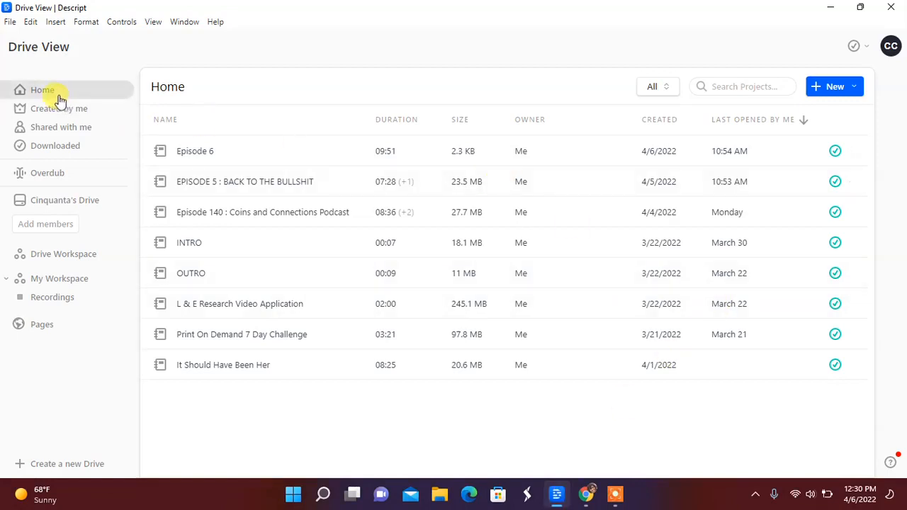
mouse_move(788, 23)
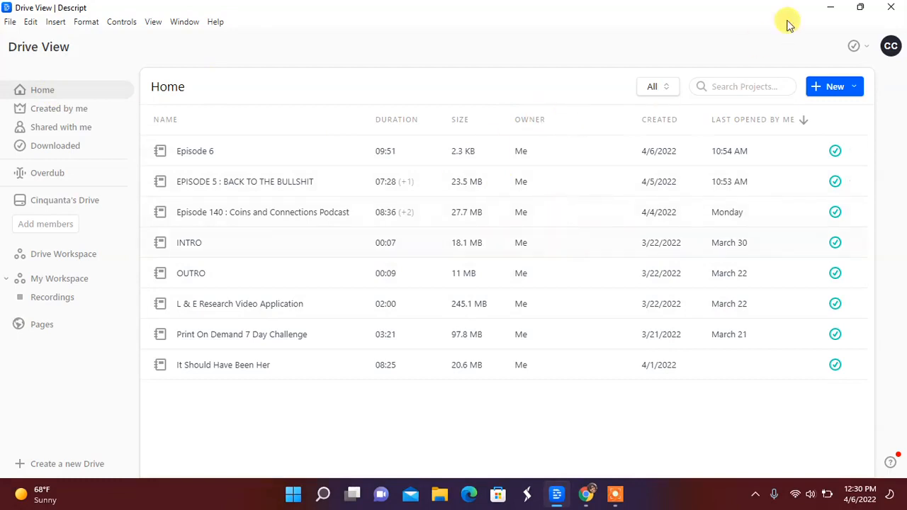
- Create a new Descript project named 'Episode 9 REWIND'
left_click(835, 87)
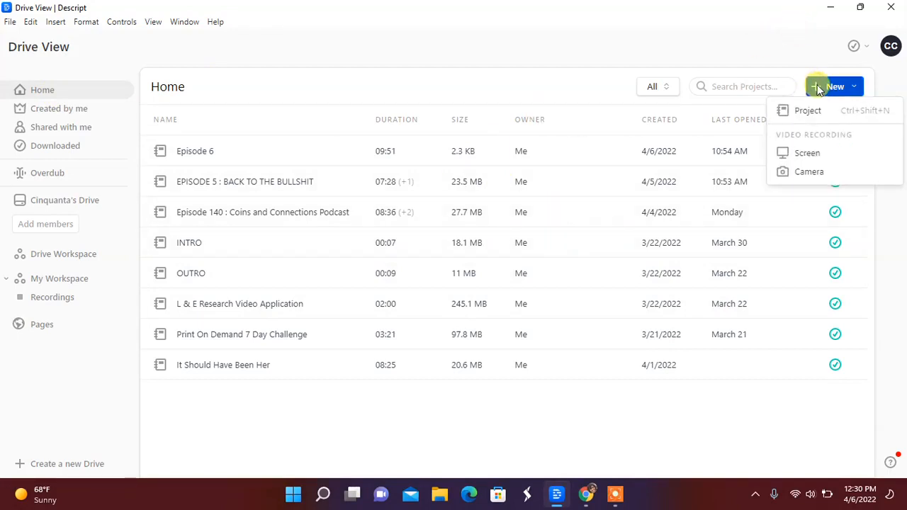
left_click(807, 110)
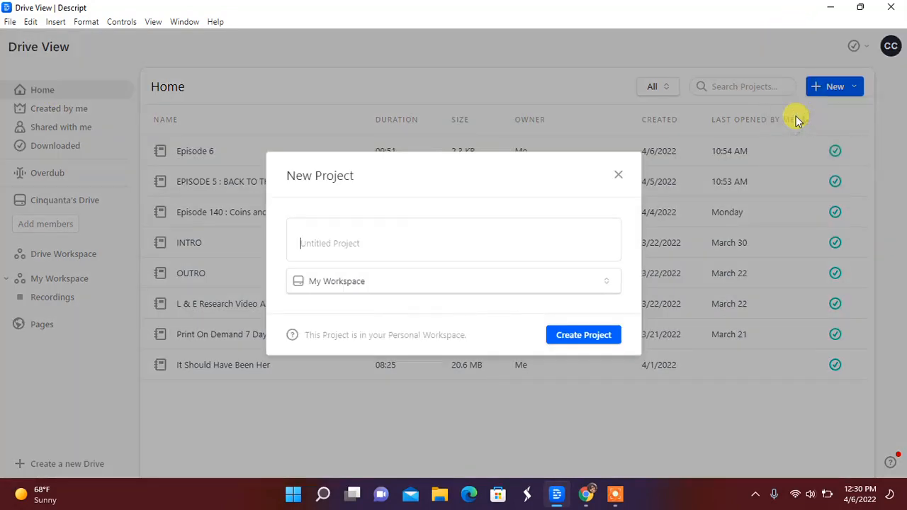
type("Episode 9")
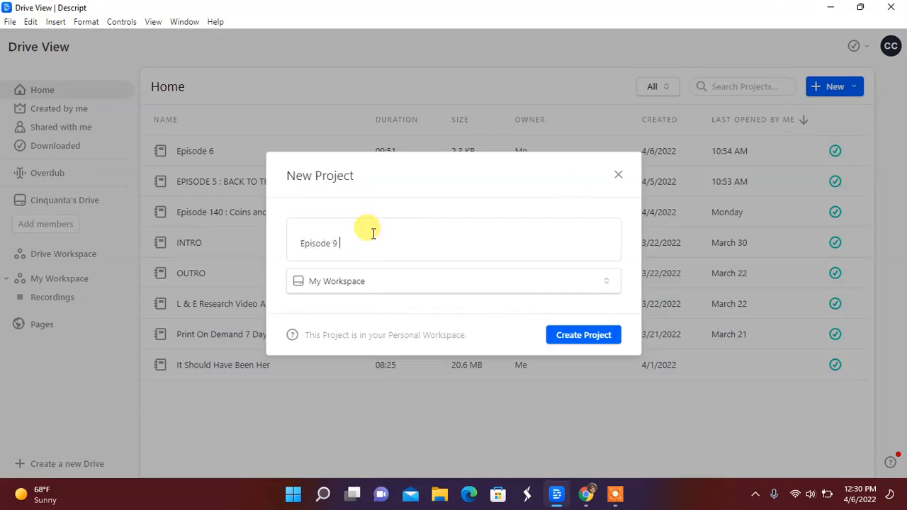
type("REWIND")
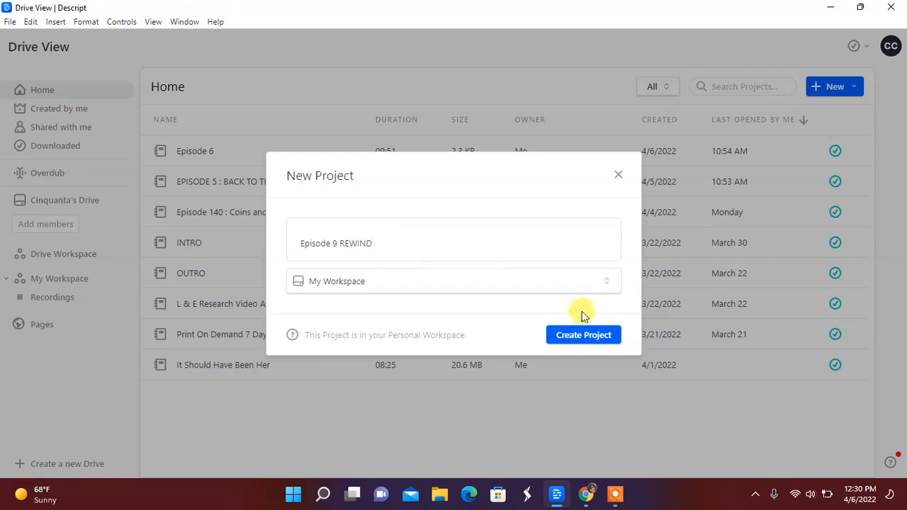
left_click(584, 335)
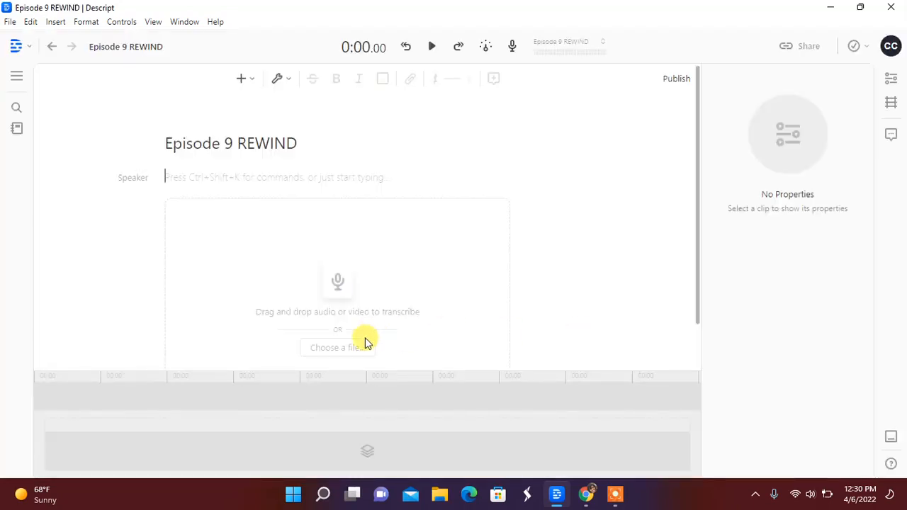
mouse_move(45, 127)
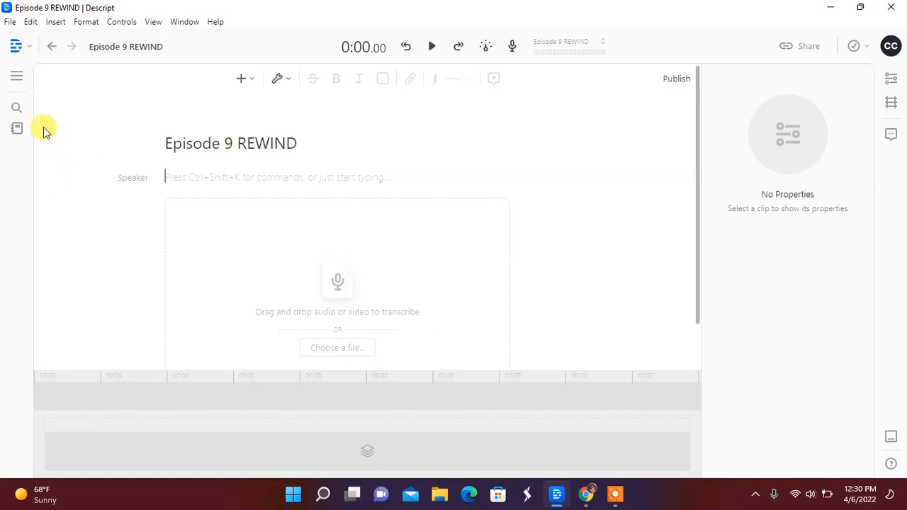
- Add the ES_Ascend Rewind - SFX Producer MP3 from Downloads to the project files
left_click(17, 127)
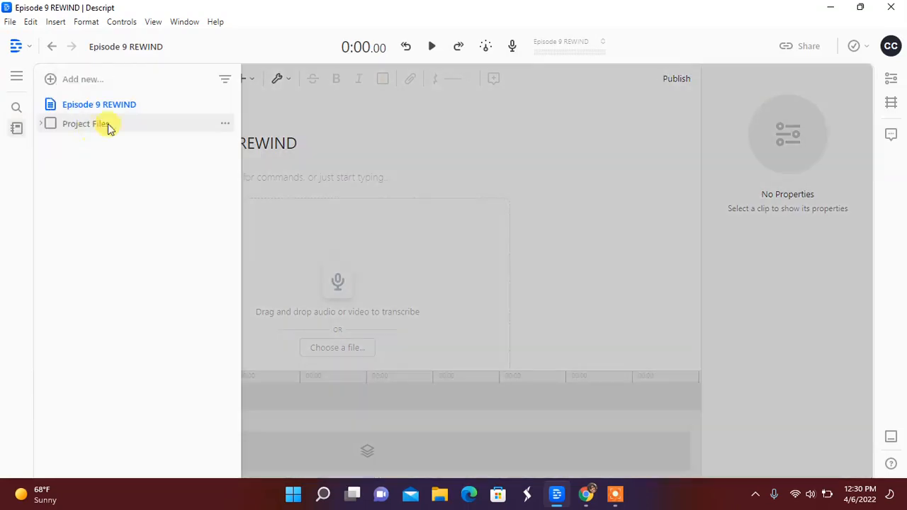
right_click(85, 124)
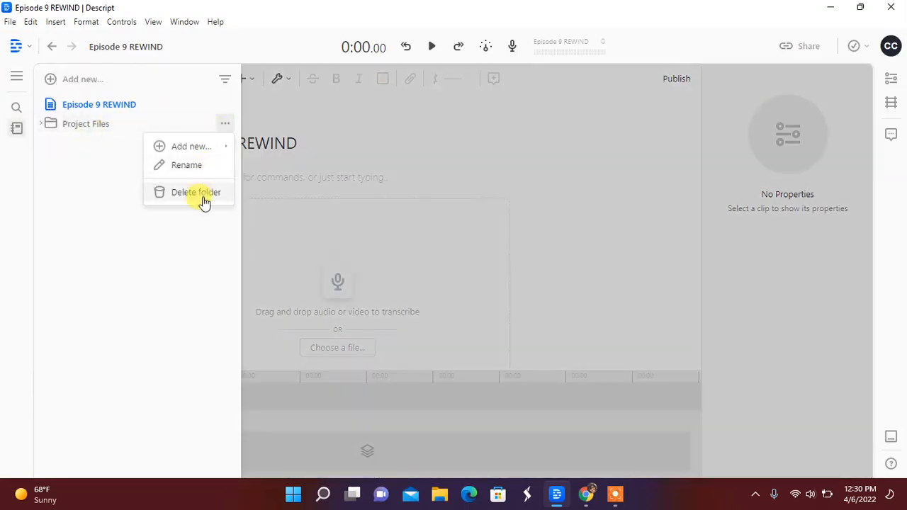
mouse_move(248, 173)
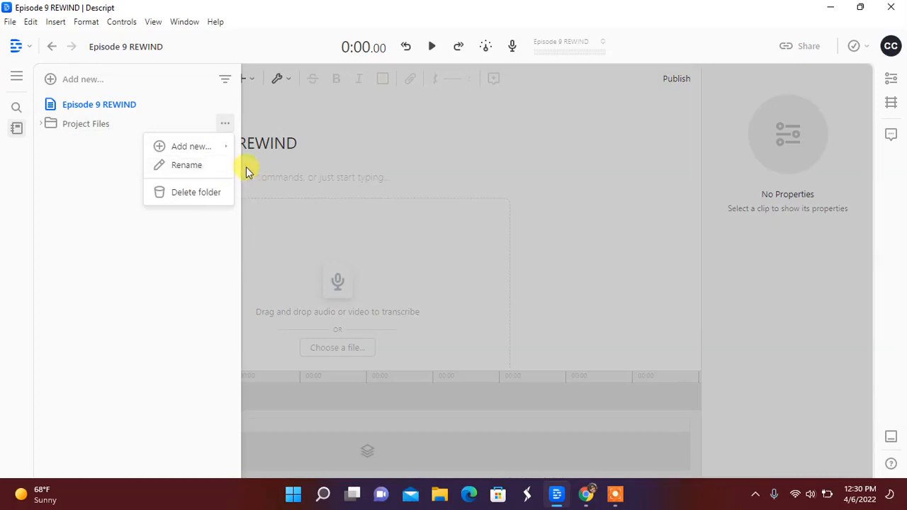
mouse_move(326, 281)
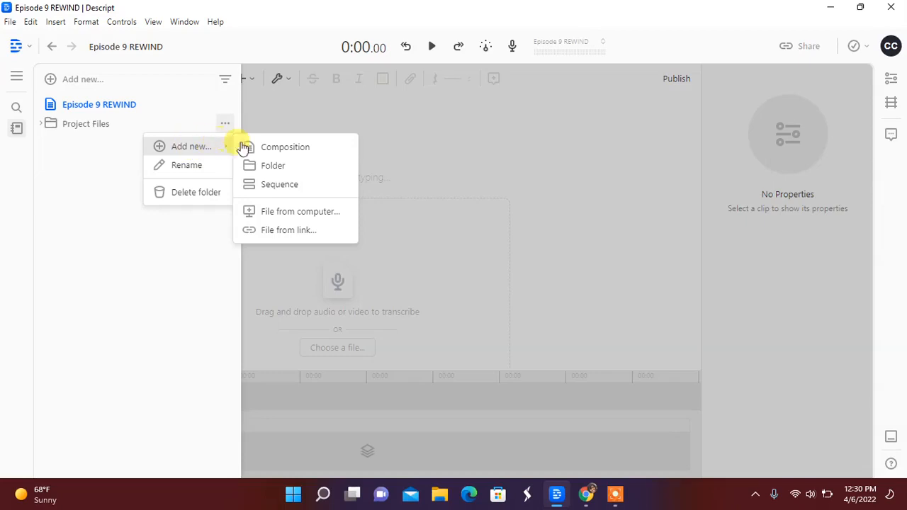
left_click(301, 211)
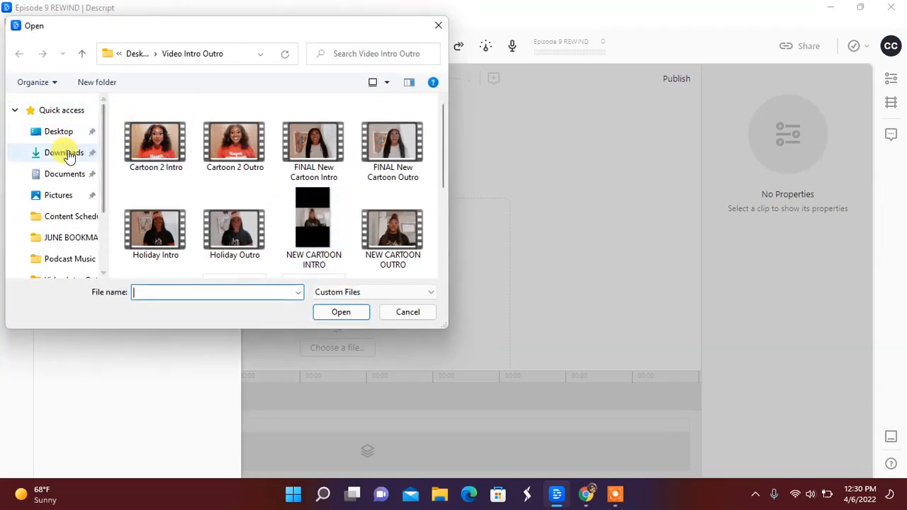
left_click(64, 153)
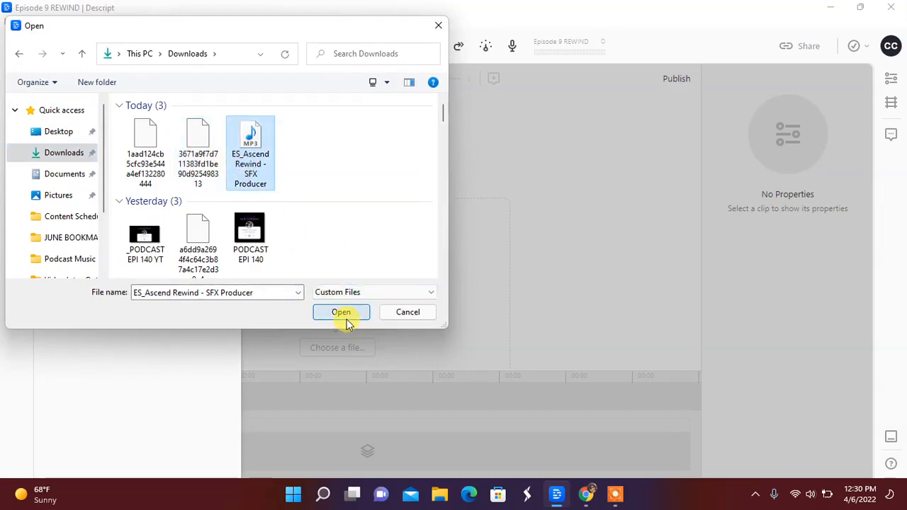
left_click(340, 311)
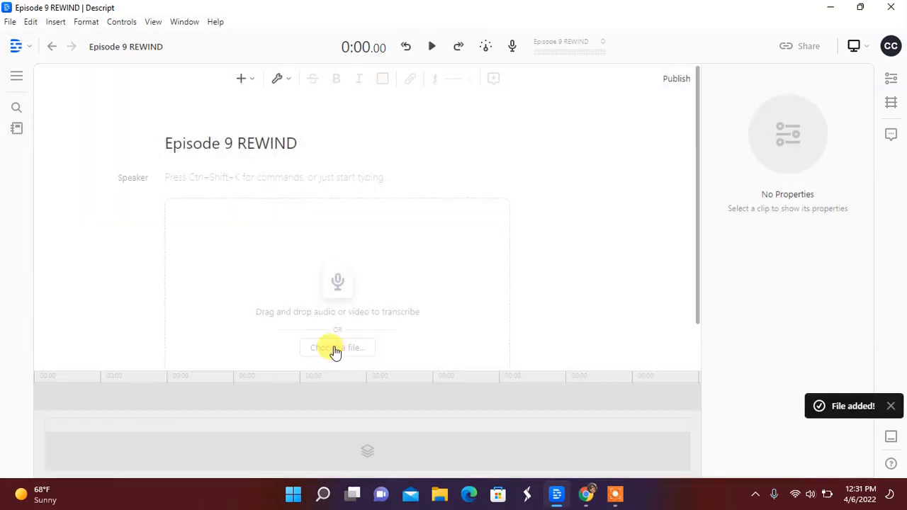
- Add the Patreon Podcast Intro file, assign speaker Q and start transcribing it
left_click(337, 348)
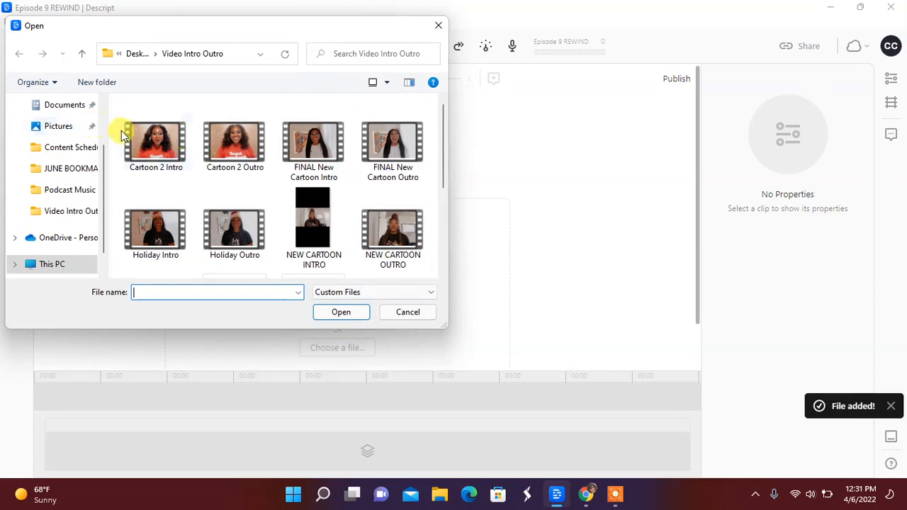
mouse_move(74, 201)
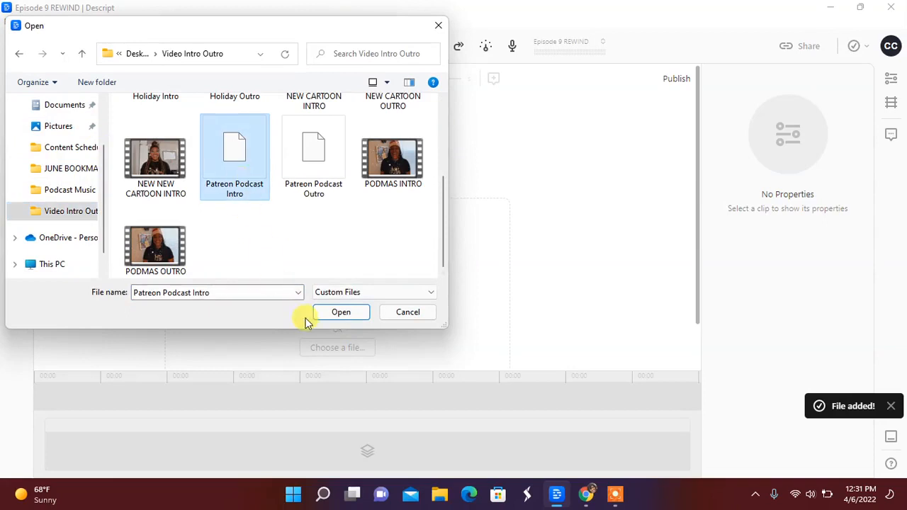
left_click(340, 312)
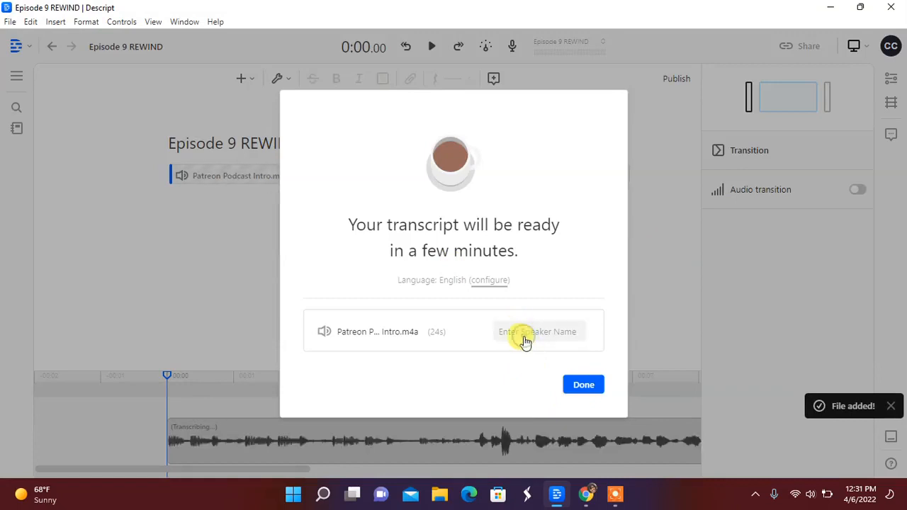
type("q")
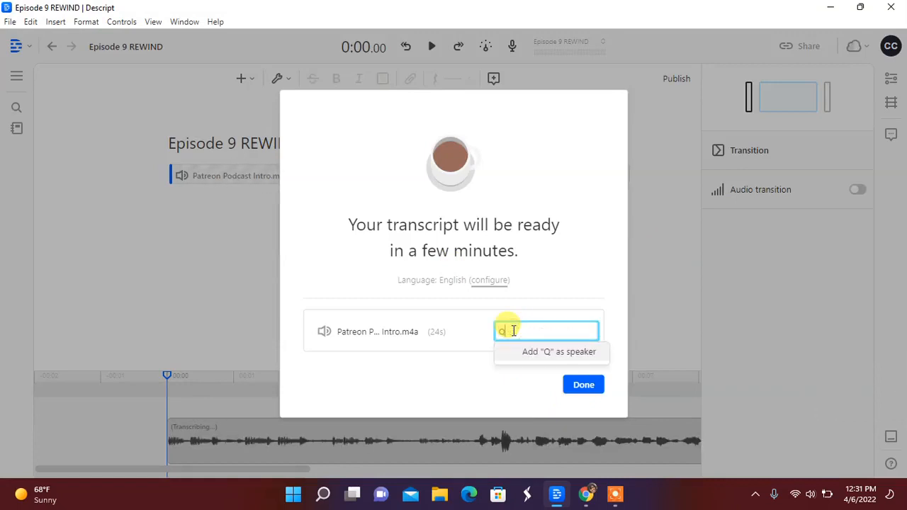
left_click(583, 384)
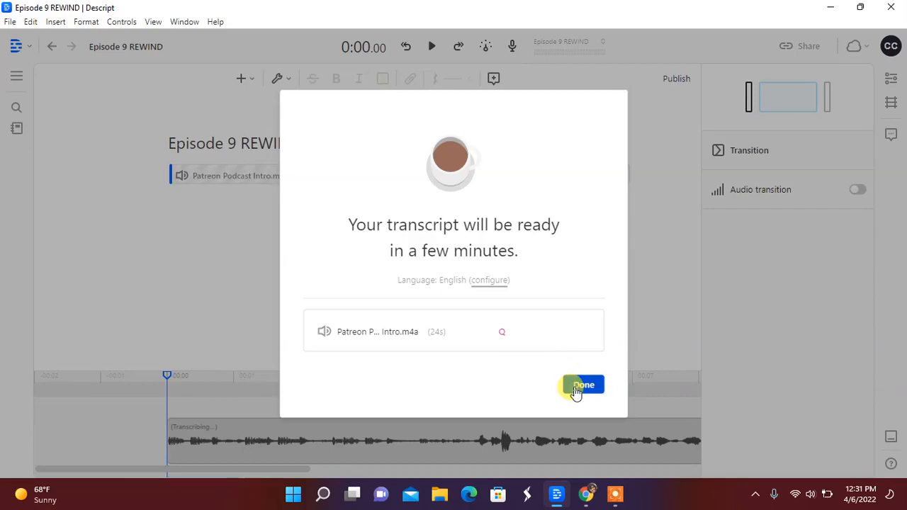
left_click(582, 386)
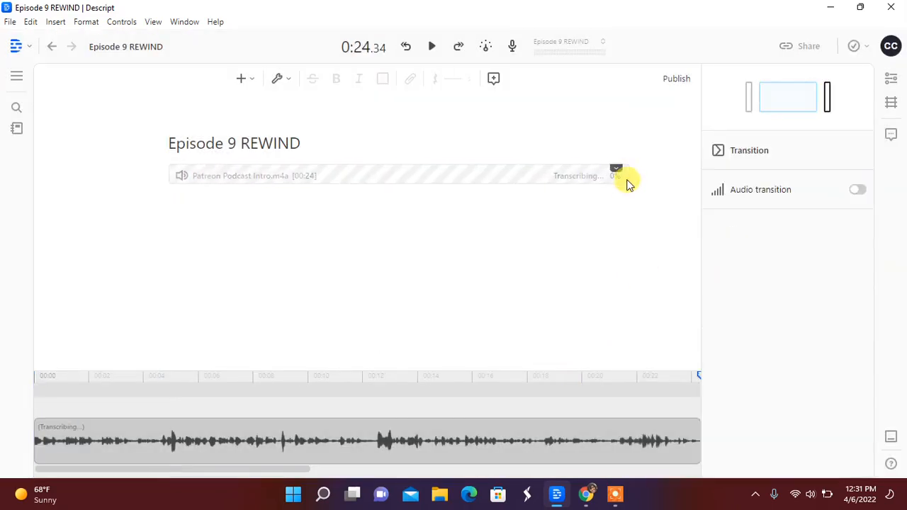
- Wait in the script for the intro transcription to finish
left_click(397, 176)
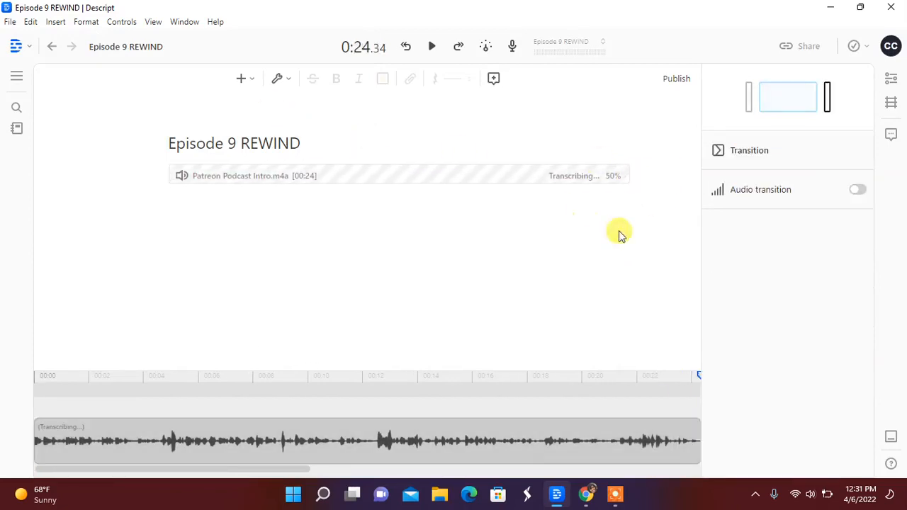
left_click(397, 176)
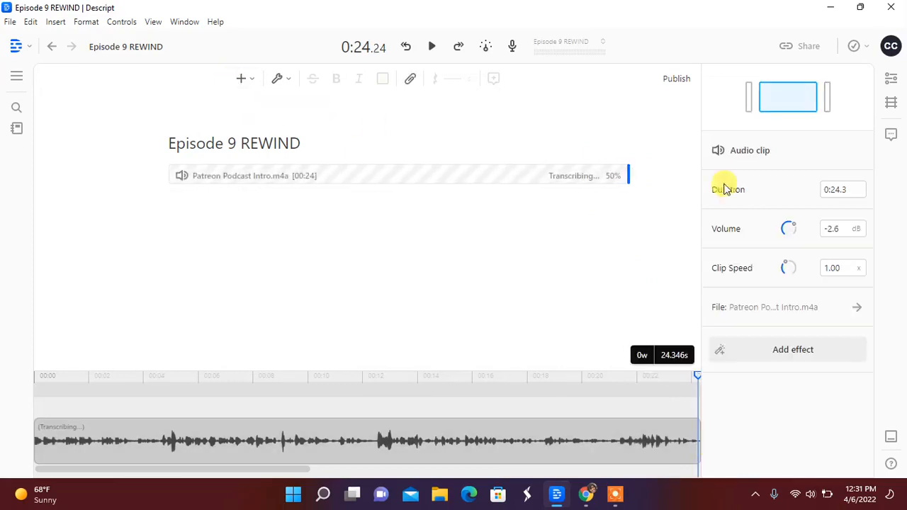
left_click(889, 78)
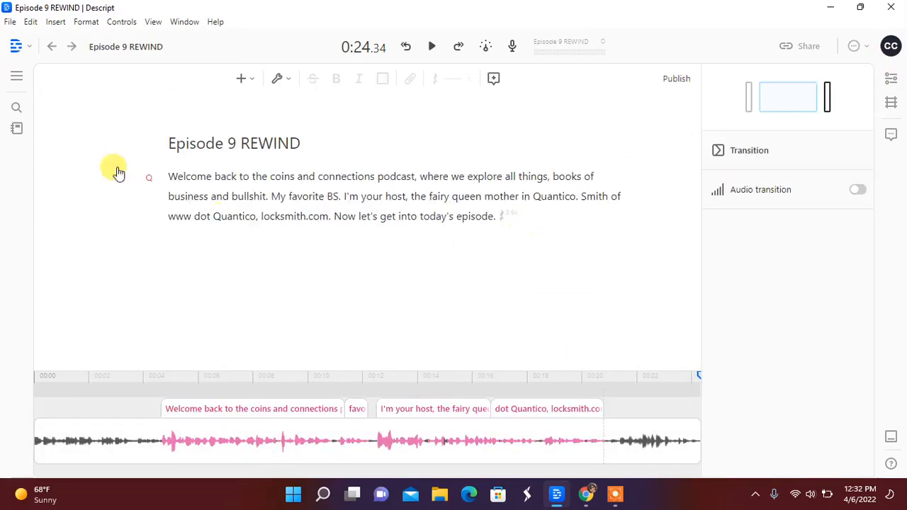
mouse_move(17, 127)
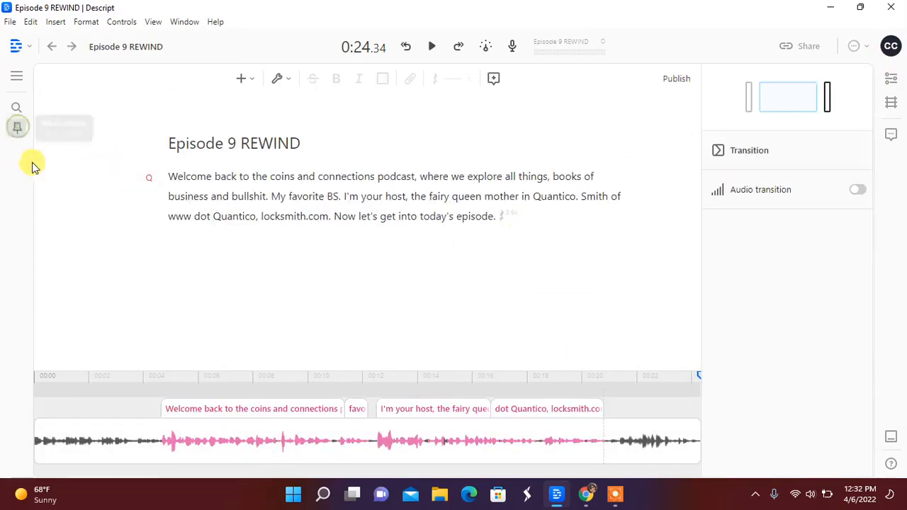
- Insert the rewind sound effect from Project Files below the intro transcript
left_click(17, 127)
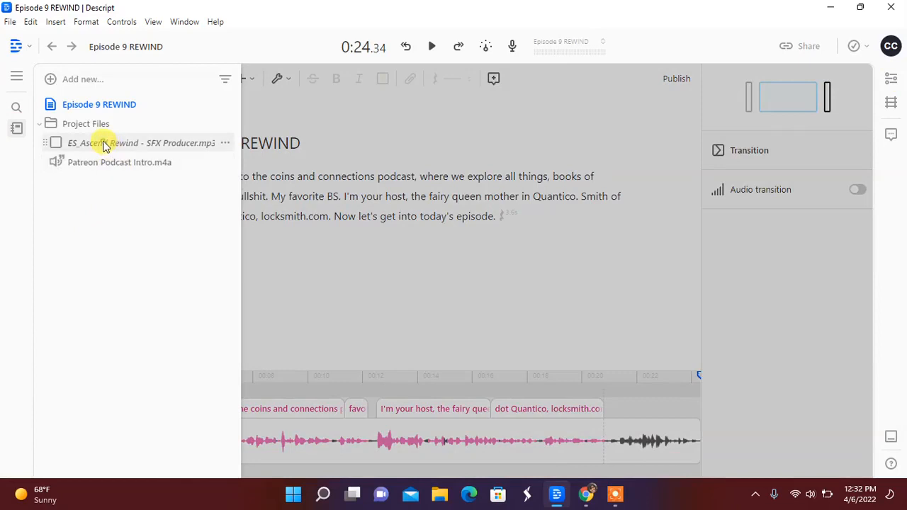
left_click(55, 142)
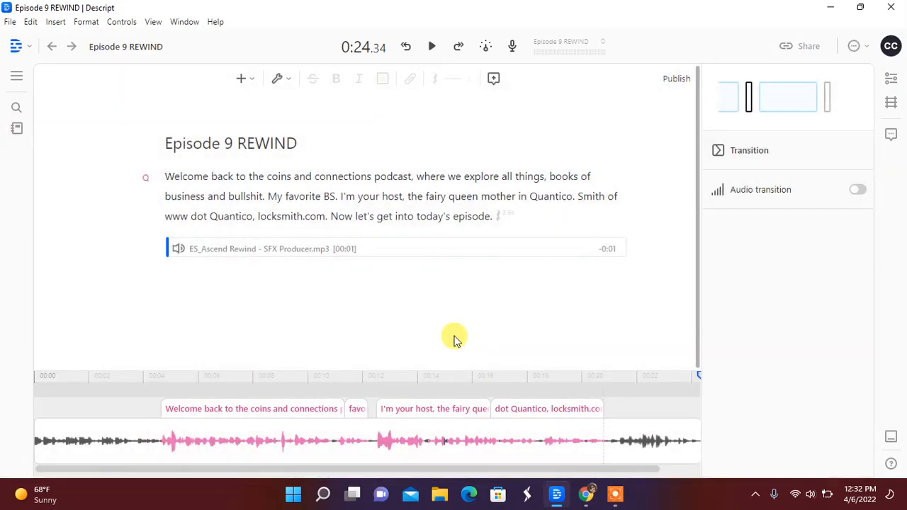
left_click(337, 243)
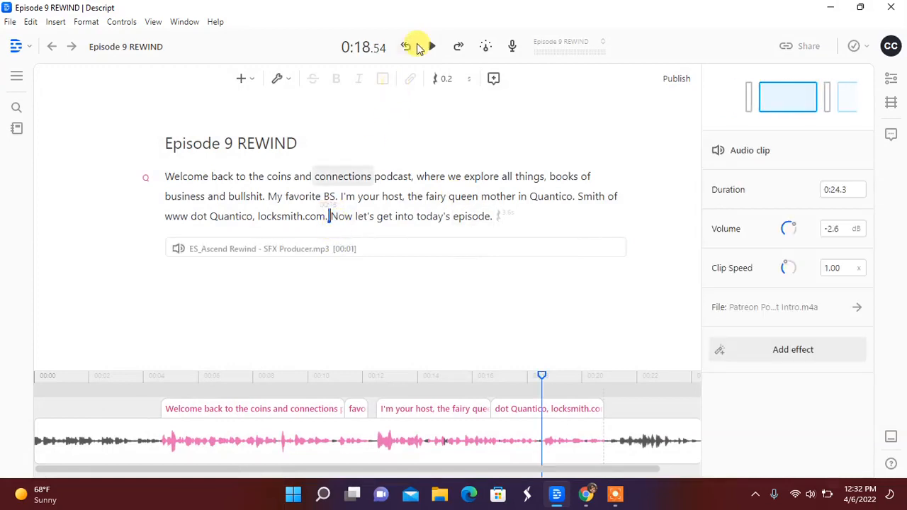
left_click(432, 45)
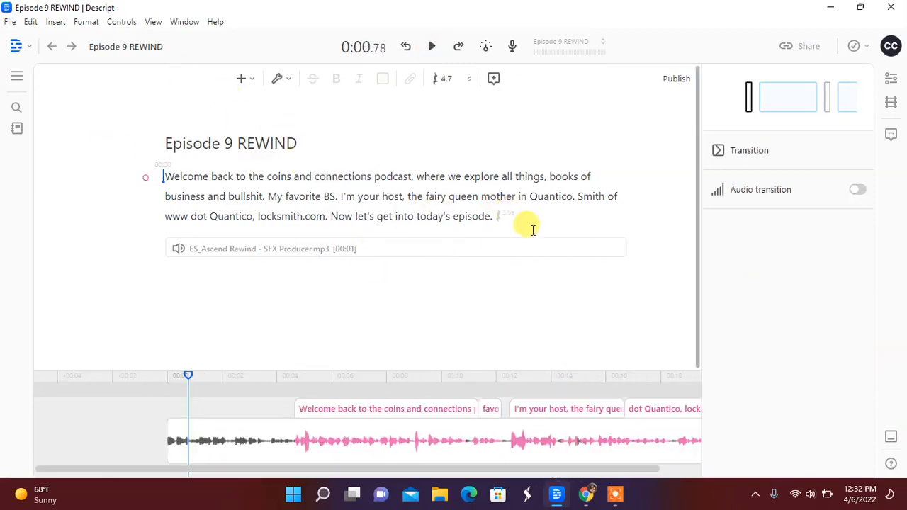
left_click(395, 250)
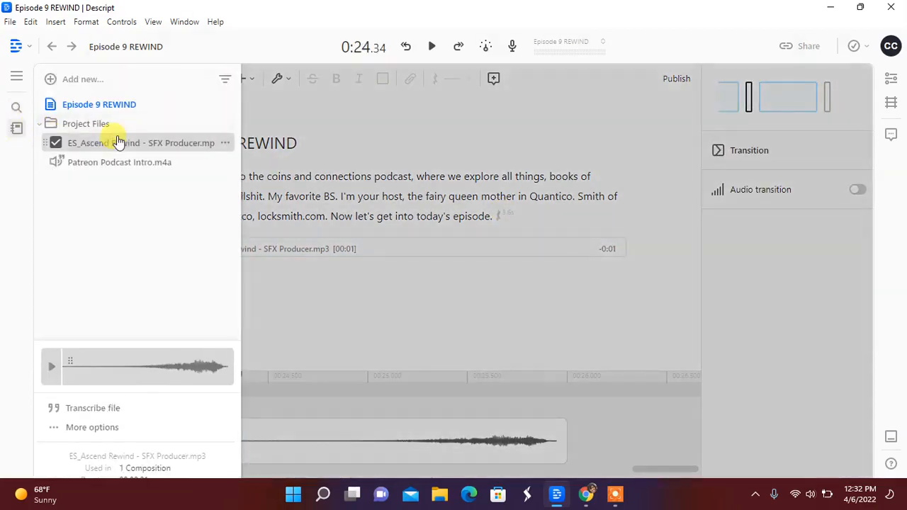
mouse_move(224, 141)
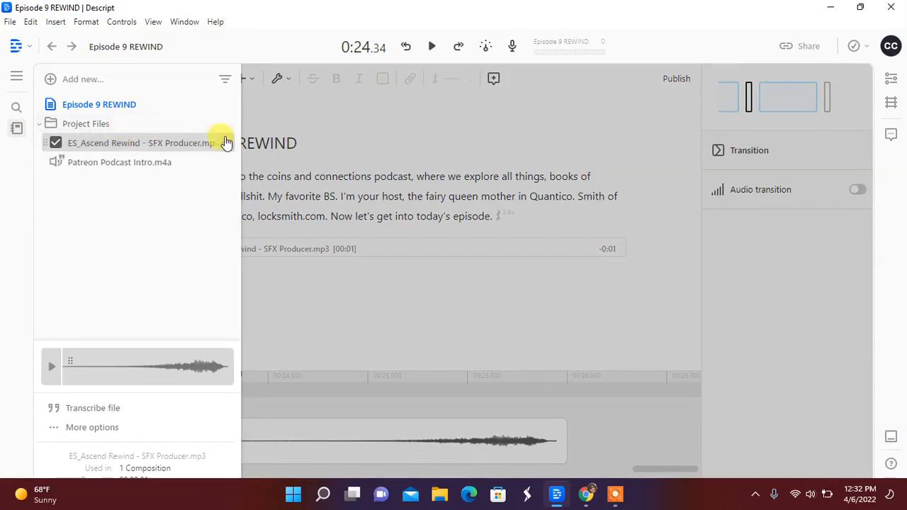
- Browse Add new > File from computer and choose the rewind clip file
left_click(225, 123)
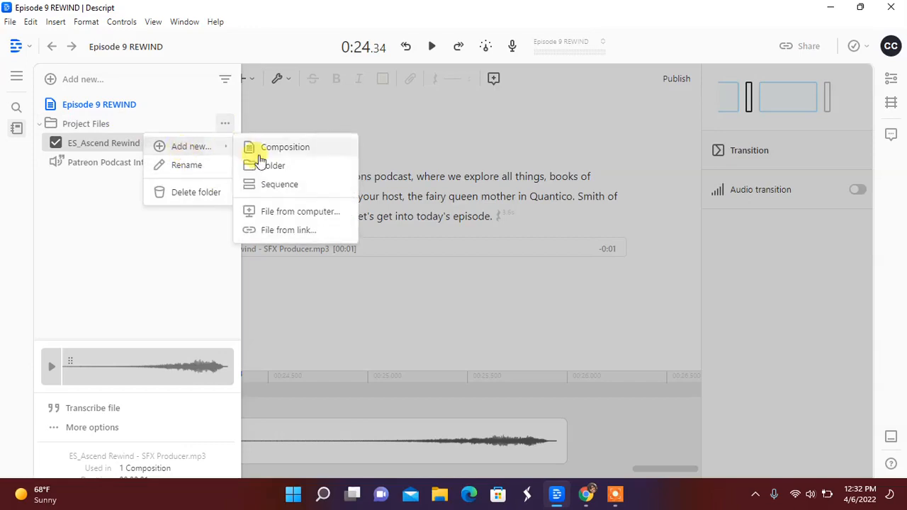
left_click(300, 212)
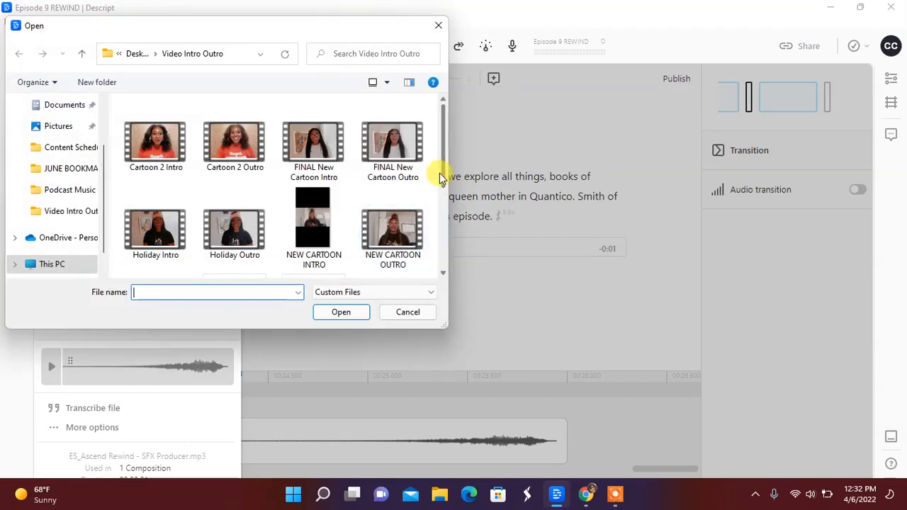
scroll("down", 3)
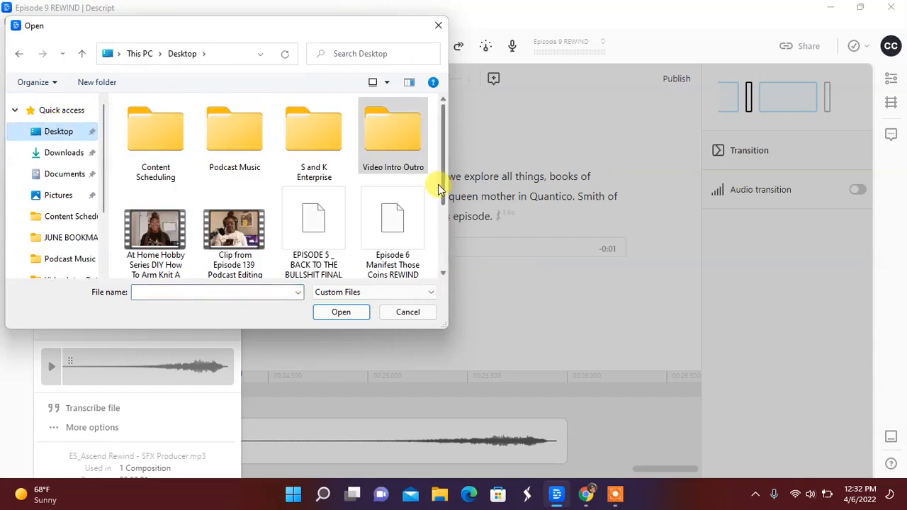
scroll("down", 3)
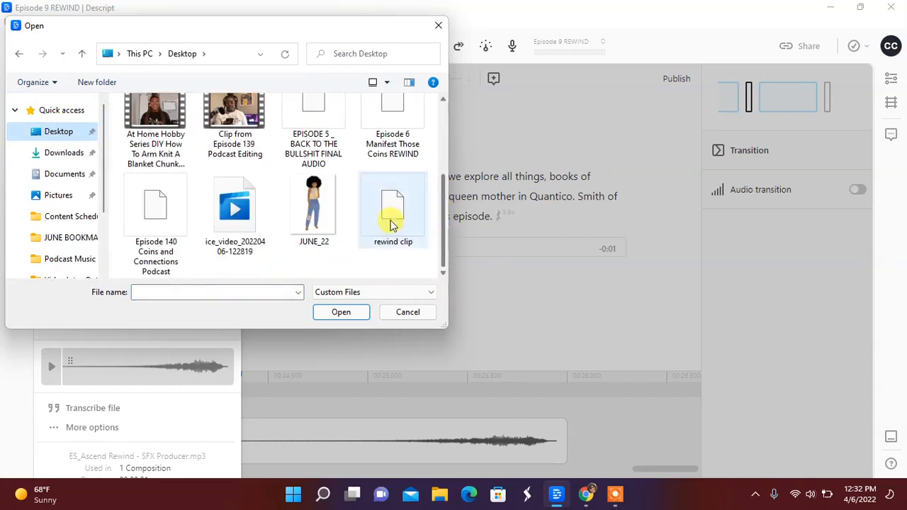
left_click(340, 311)
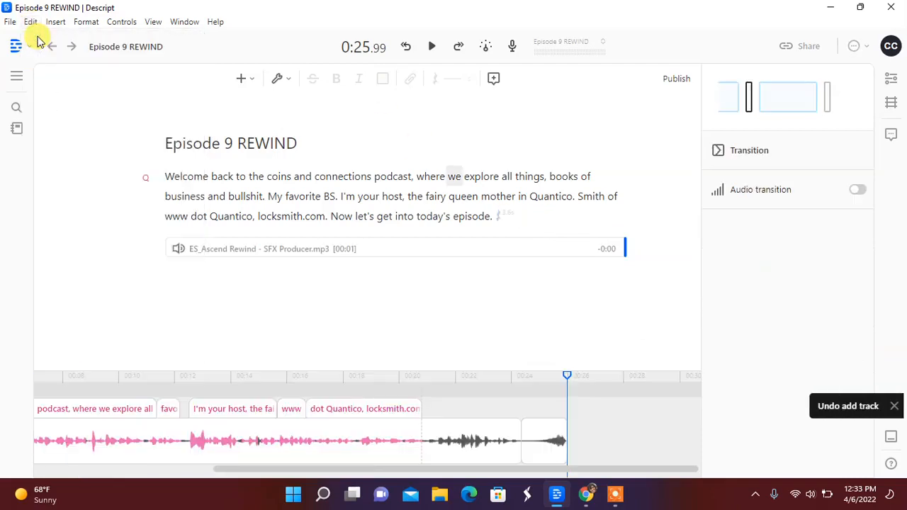
- Undo the SFX track and insert rewind clip.m4a into the script instead
left_click(32, 21)
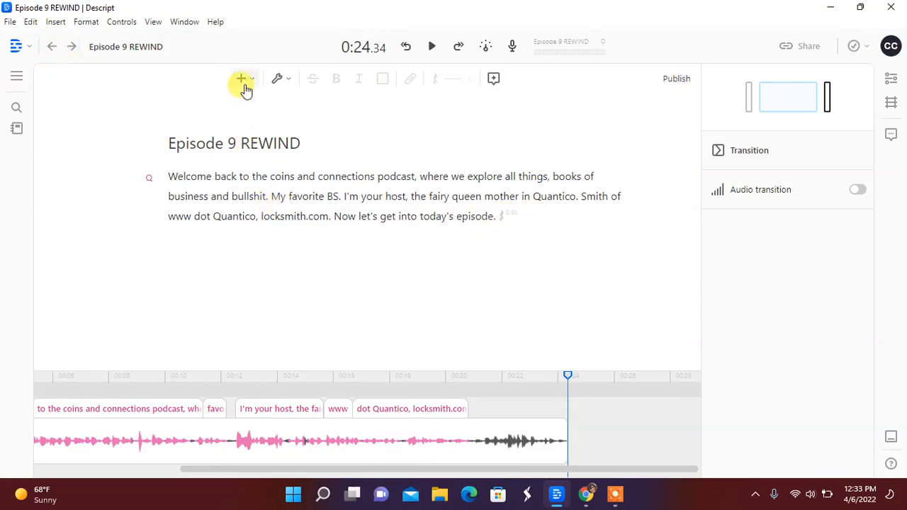
left_click(241, 78)
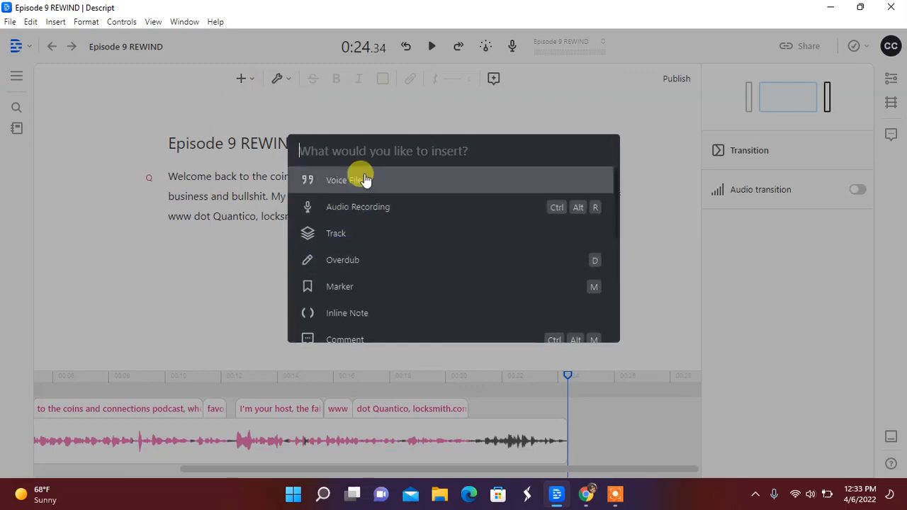
left_click(336, 178)
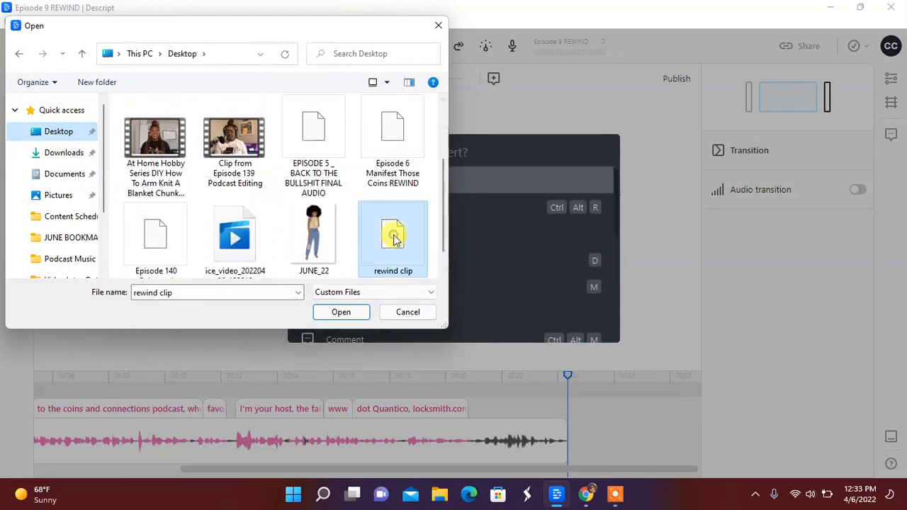
left_click(340, 312)
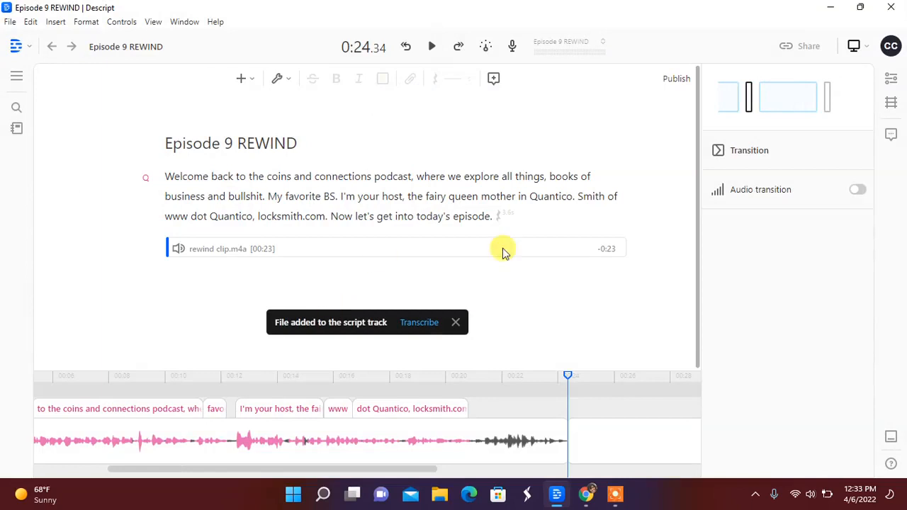
- Transcribe the rewind clip with speaker Q assigned
left_click(456, 323)
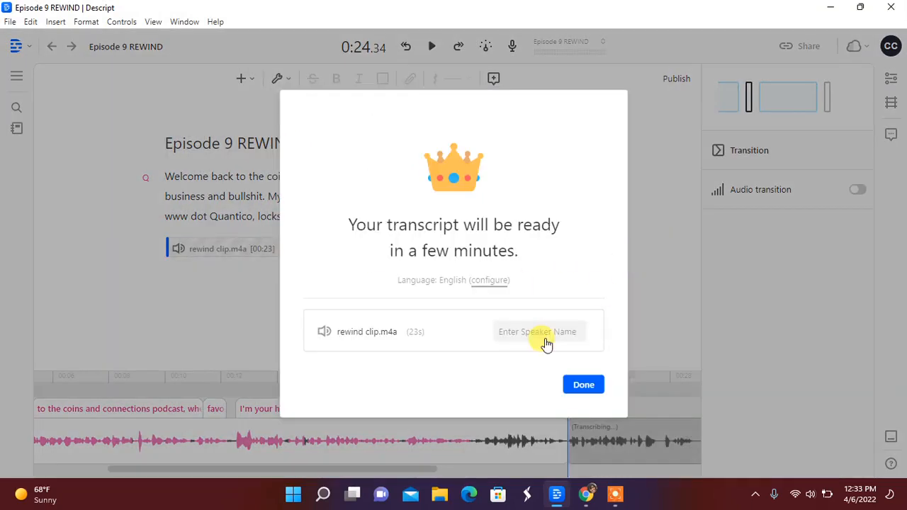
left_click(538, 332)
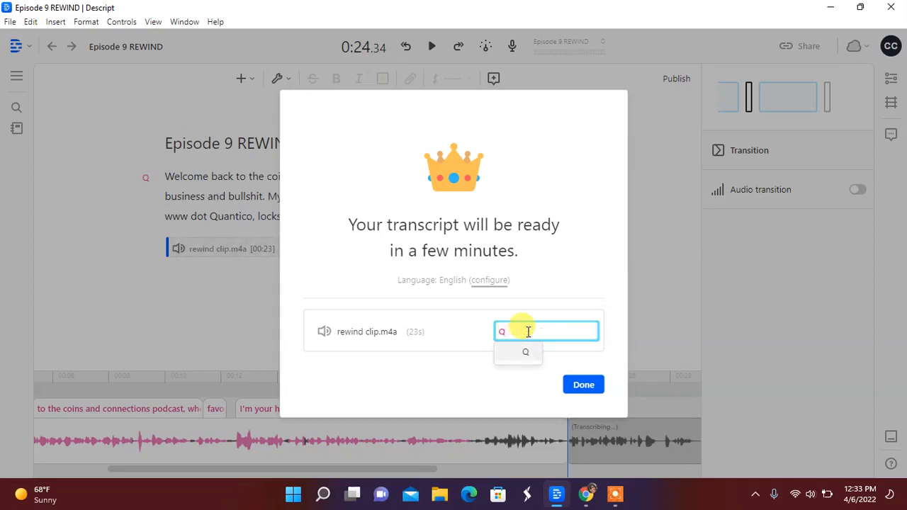
left_click(584, 384)
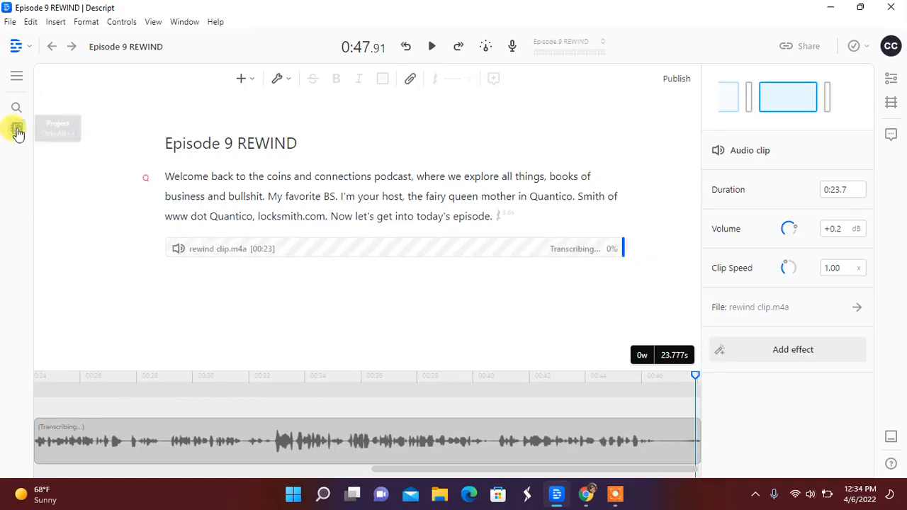
- Place the ES_Ascend Rewind sound effect after the second Q paragraph
left_click(17, 130)
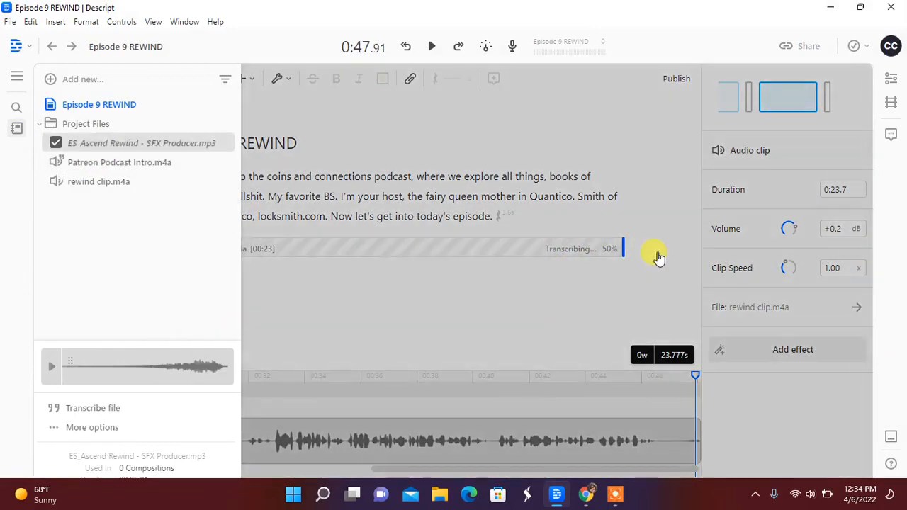
mouse_move(487, 309)
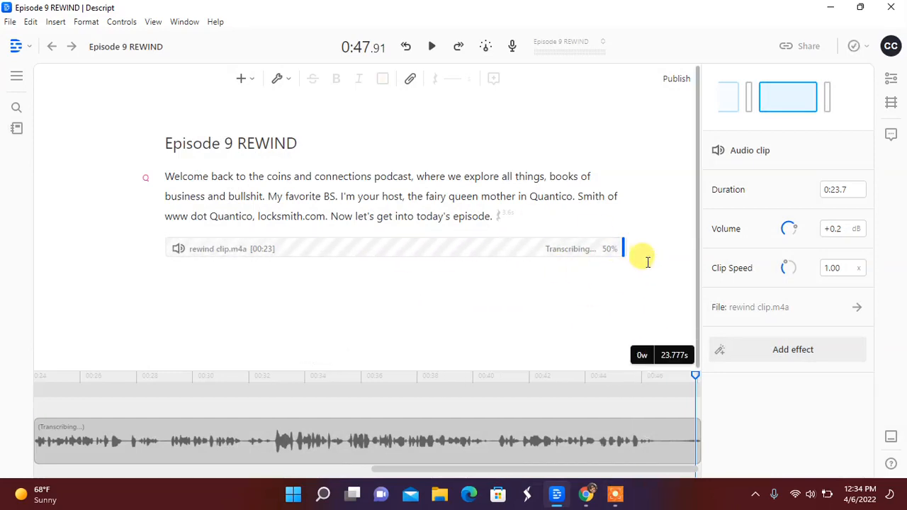
left_click(390, 249)
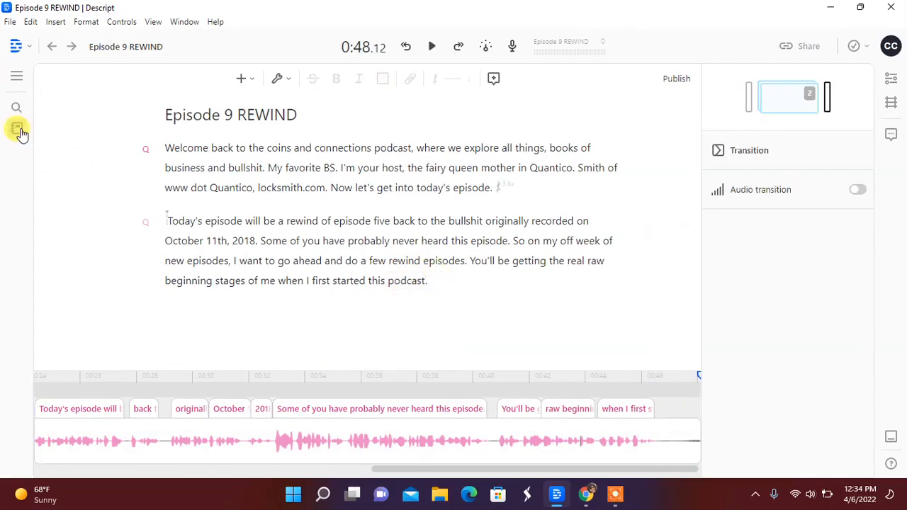
left_click(17, 127)
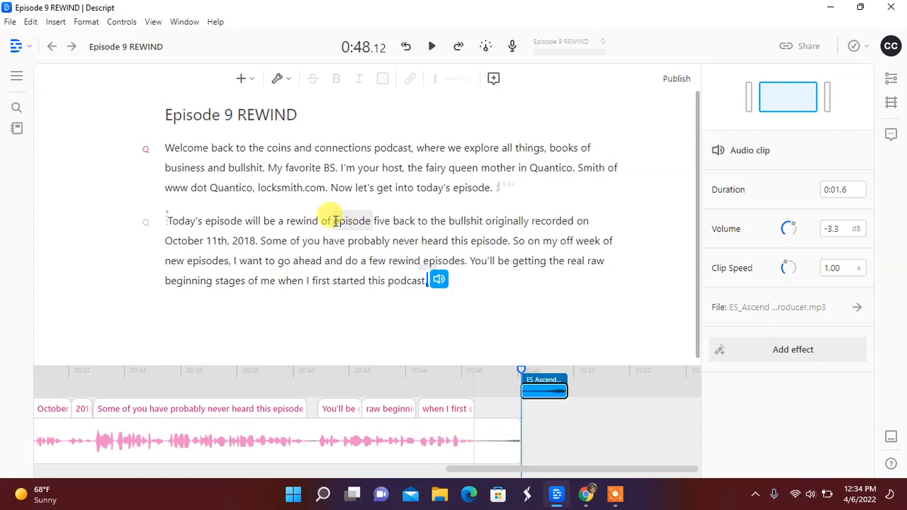
- Delete the episode five recording details from the rewind paragraph and switch to Anchor
left_click_drag(331, 221, 422, 221)
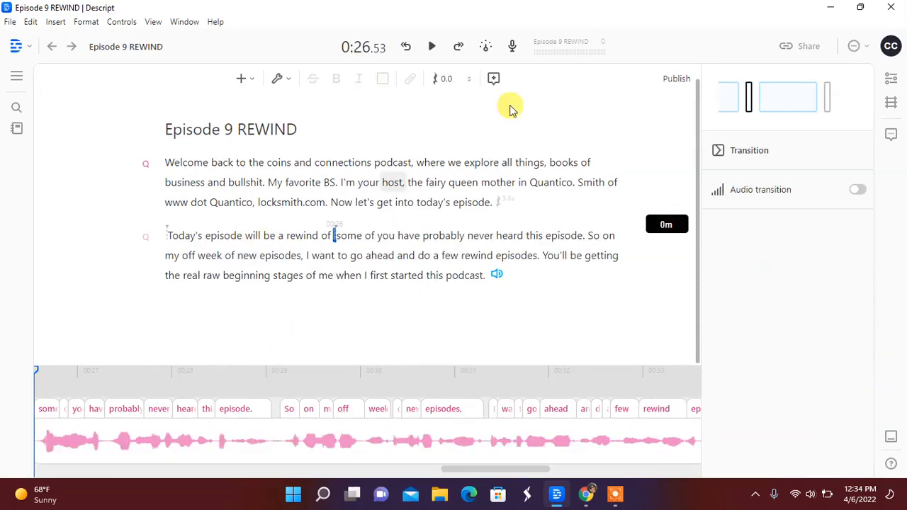
left_click(484, 46)
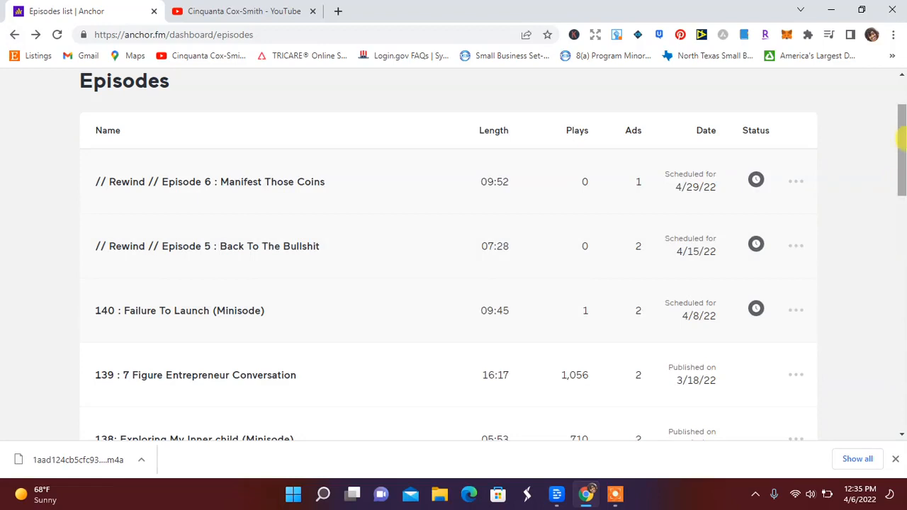
- Find episode 9 on Anchor's last page, then record a narration clip about it in Descript
left_click(801, 196)
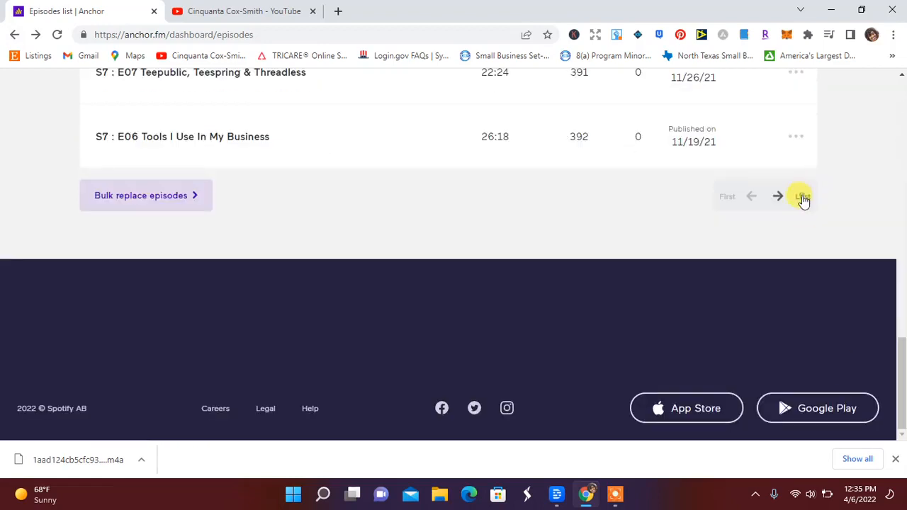
left_click(800, 196)
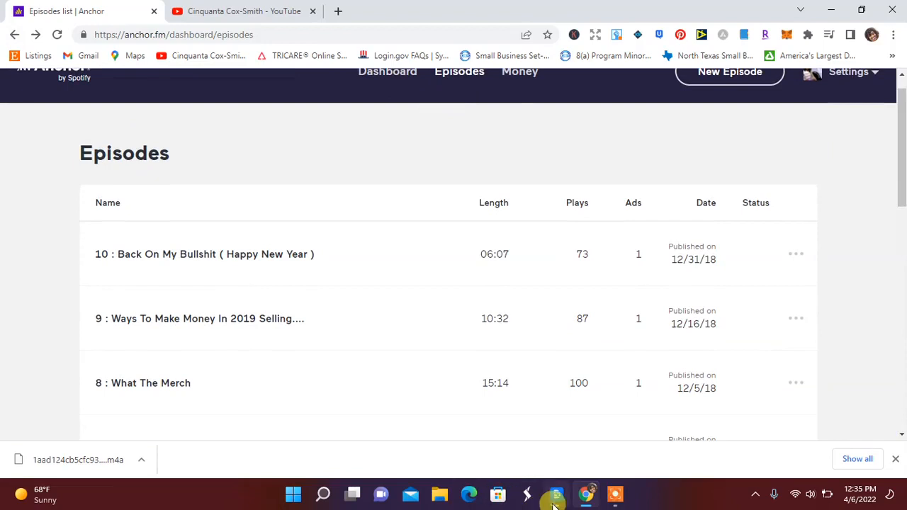
left_click(555, 493)
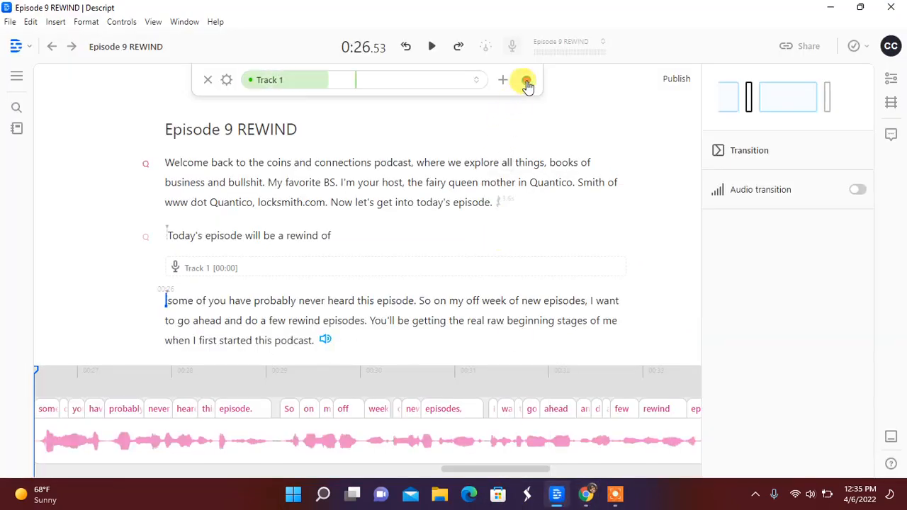
left_click(527, 79)
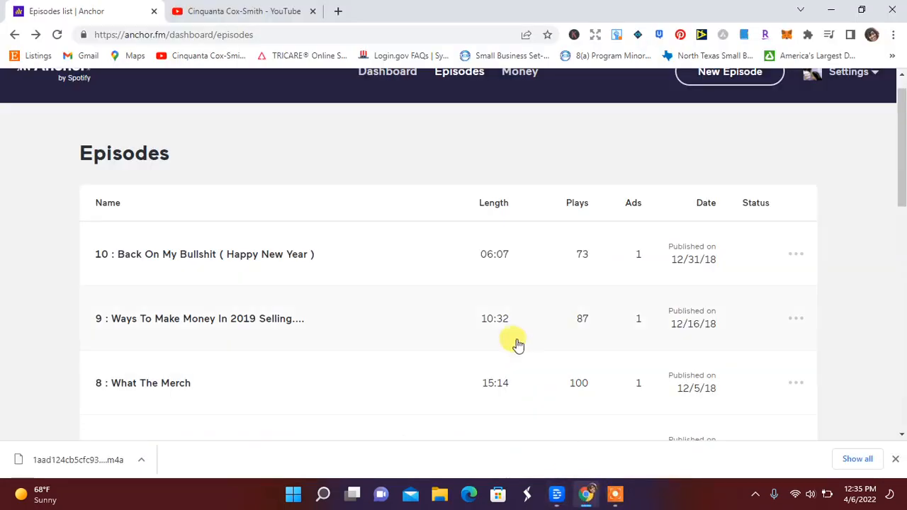
mouse_move(521, 334)
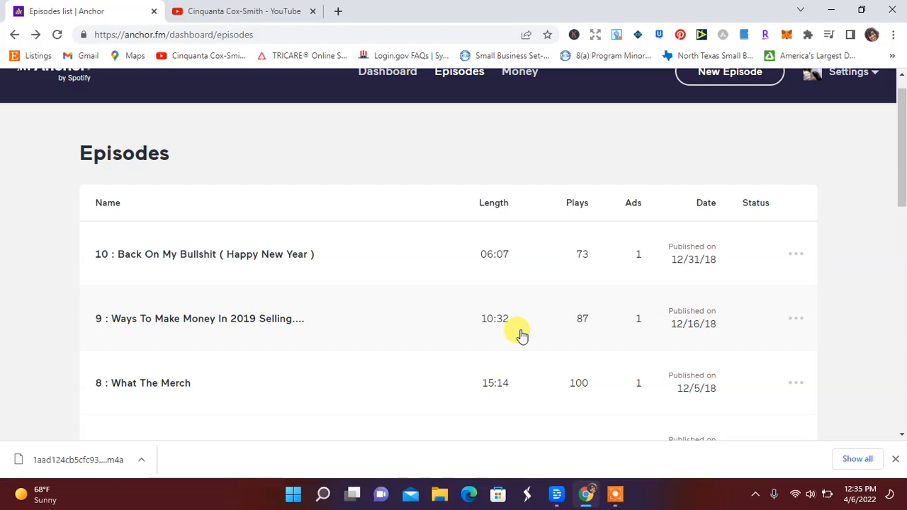
mouse_move(569, 490)
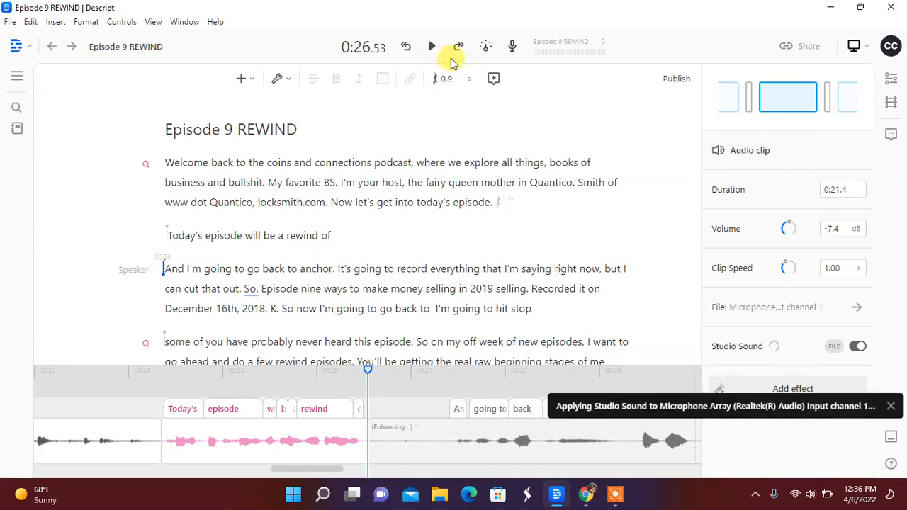
- Review the narration and delete the extra word "selling" after "make money in 2019"
left_click(431, 45)
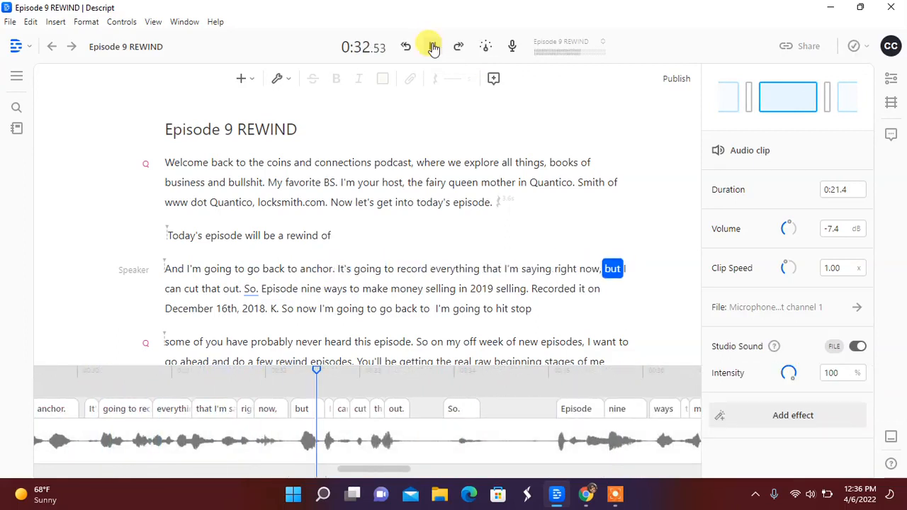
left_click(432, 46)
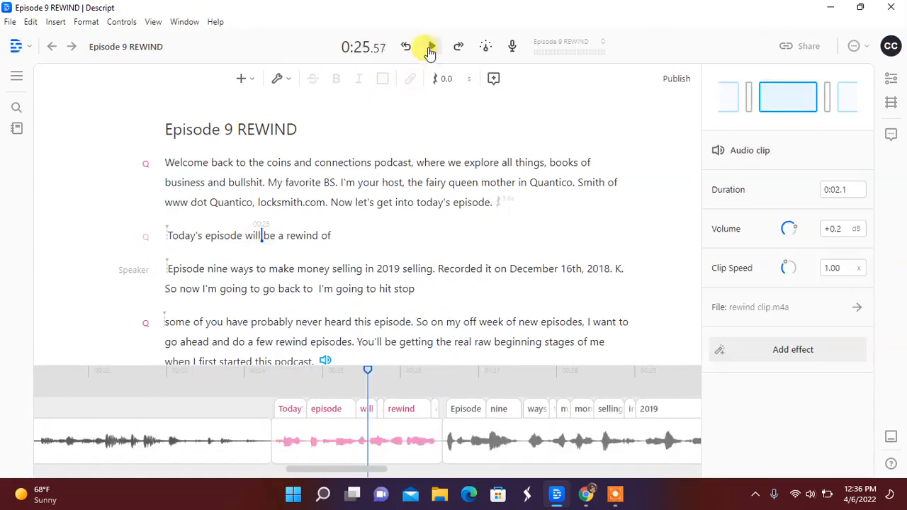
mouse_move(425, 45)
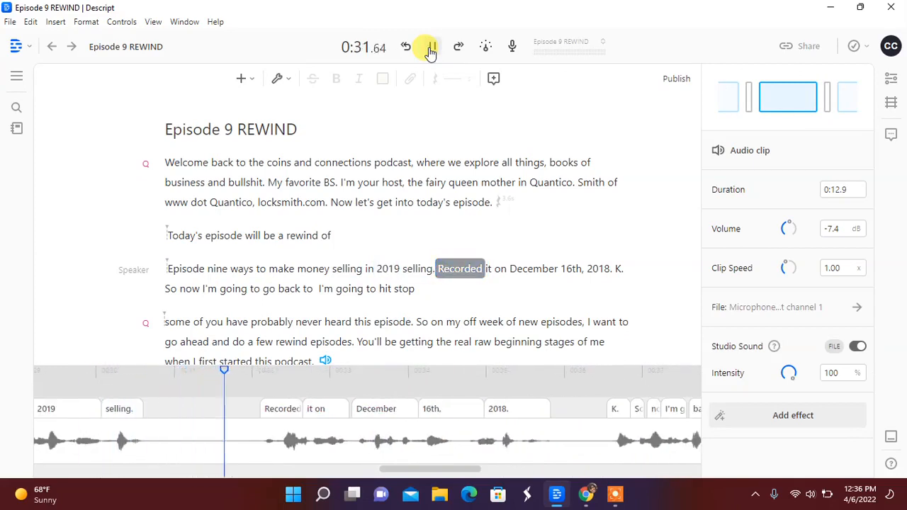
left_click(431, 45)
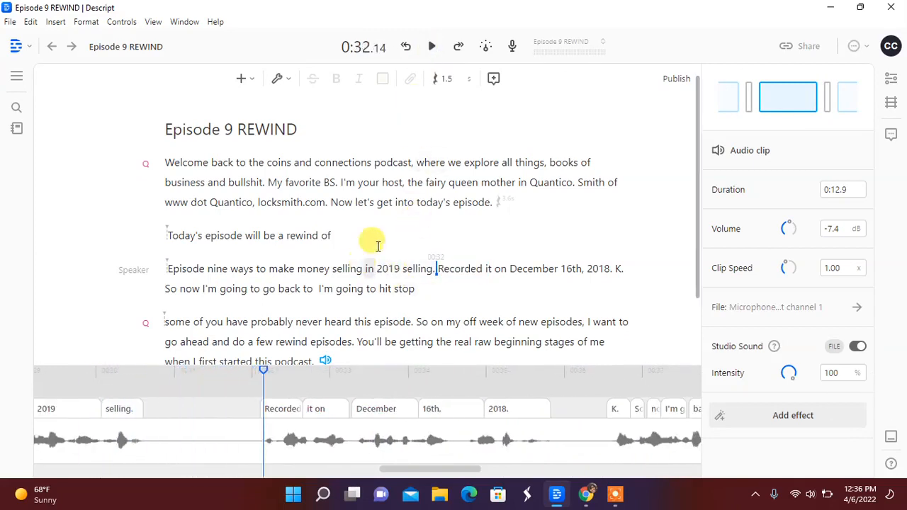
double_click(346, 269)
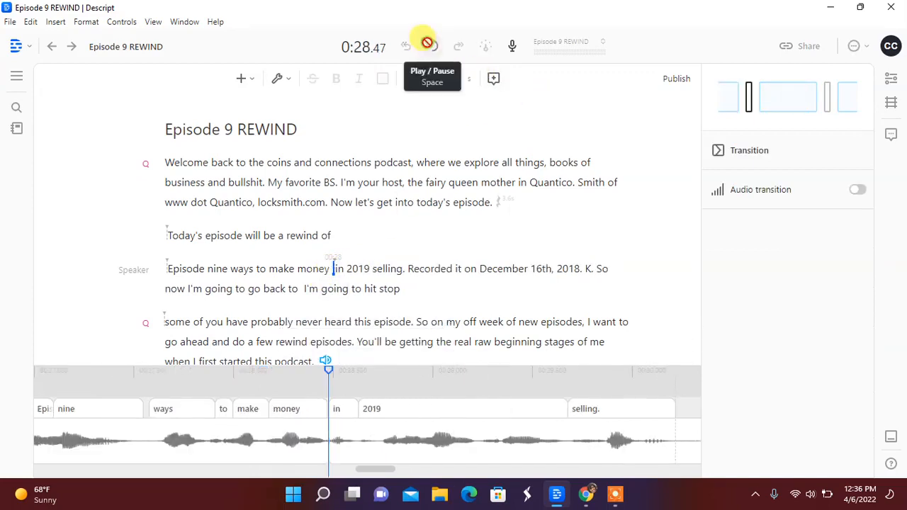
- Check the trimmed narration ends cleanly at "December 16th, 2018."
left_click(427, 45)
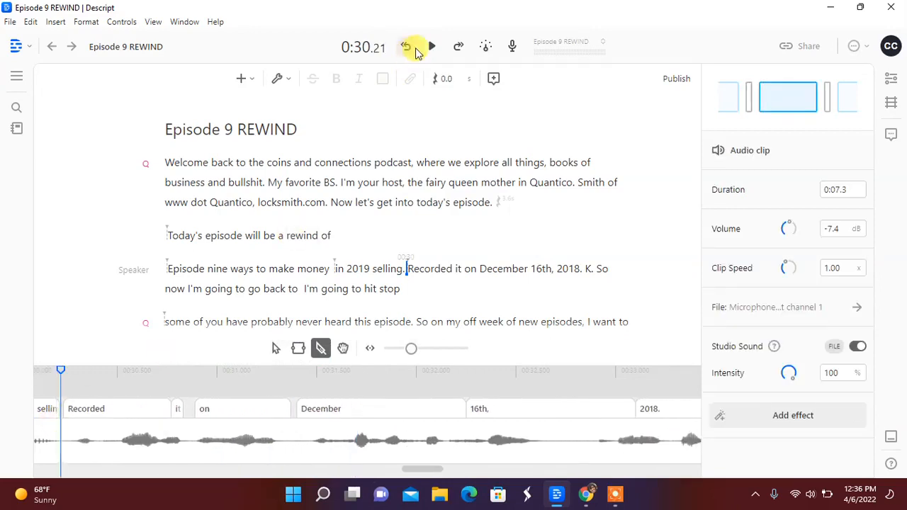
left_click(431, 45)
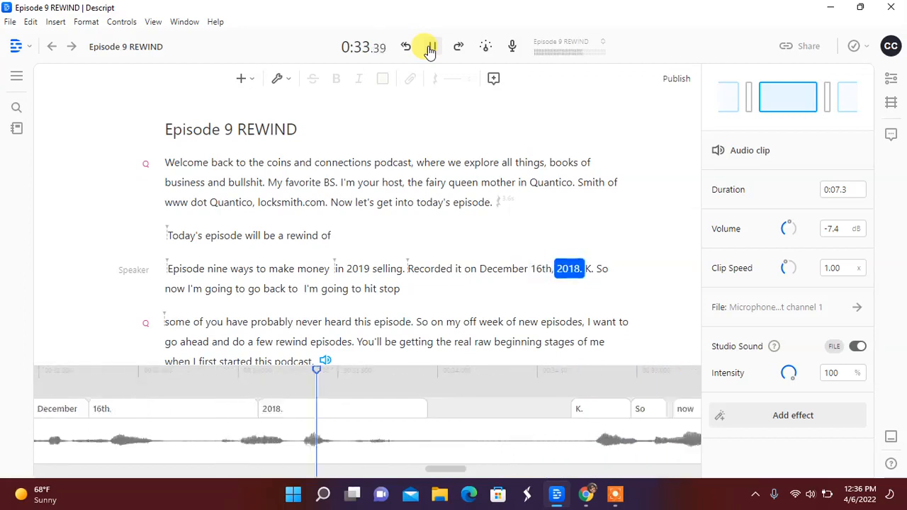
left_click(431, 45)
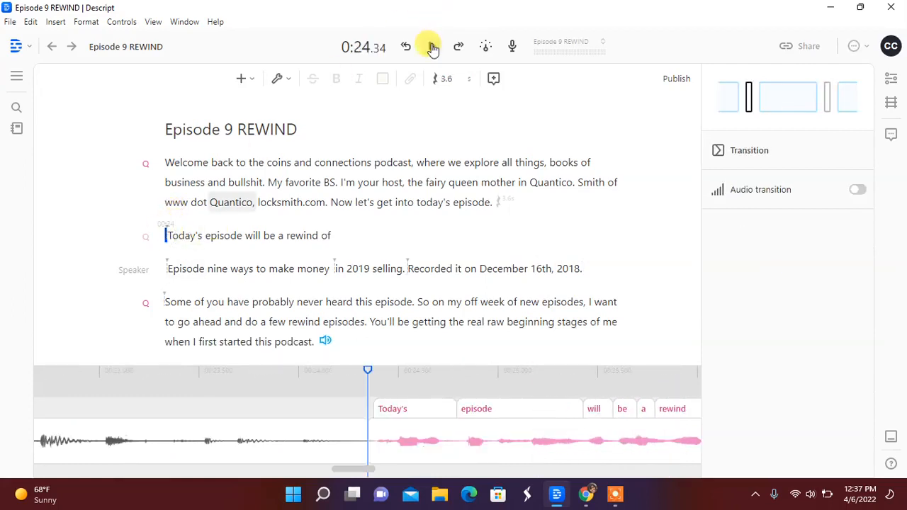
double_click(300, 235)
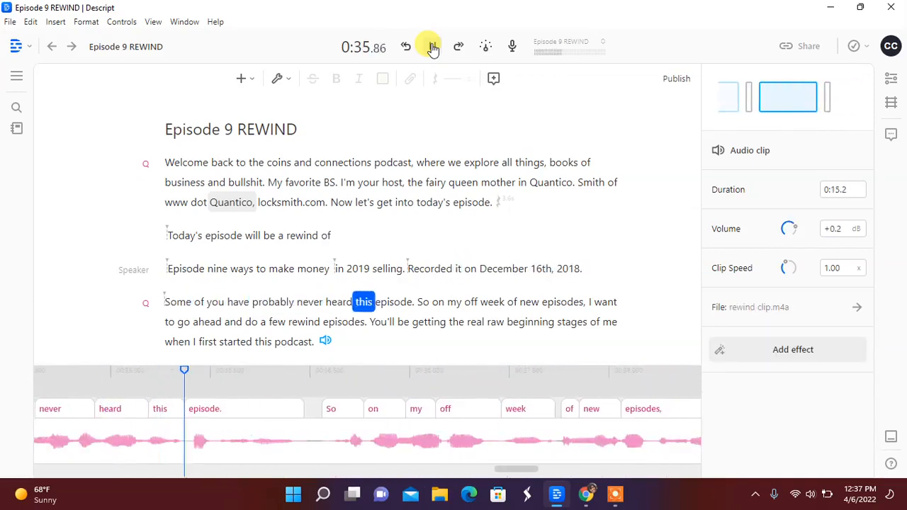
left_click(434, 45)
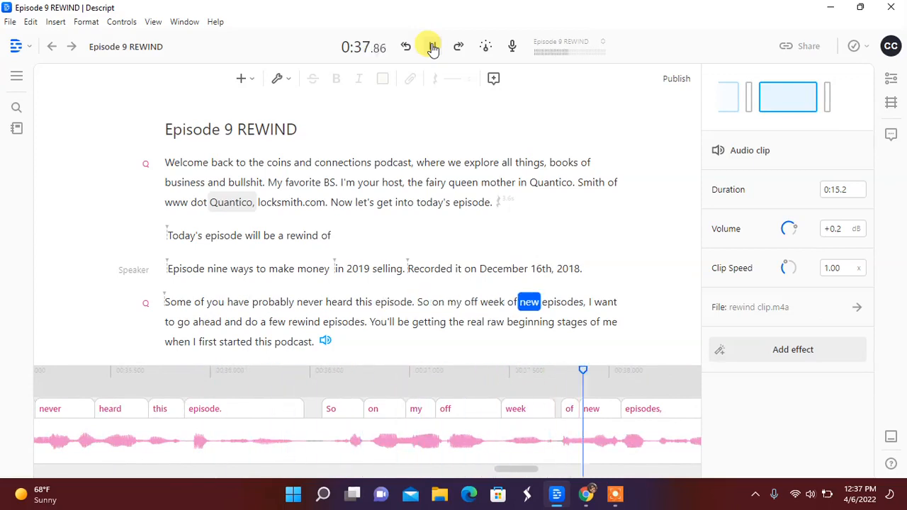
left_click(432, 46)
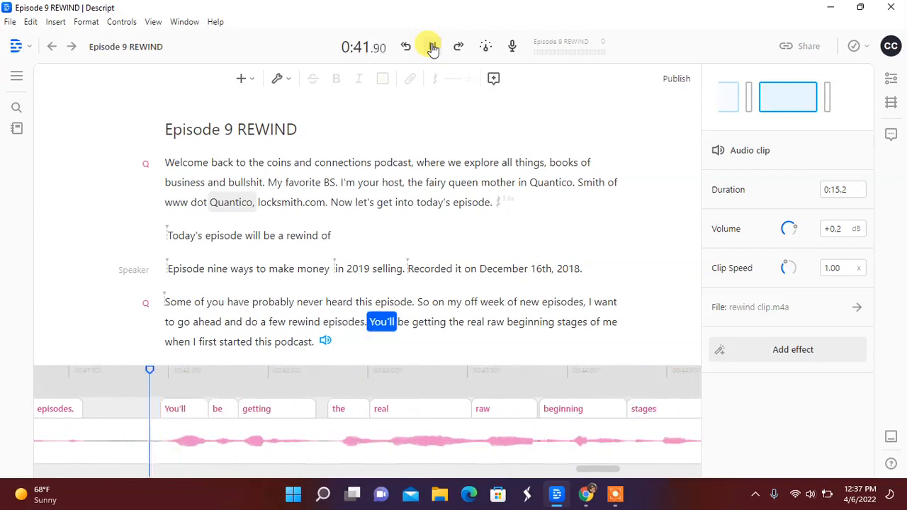
left_click(434, 45)
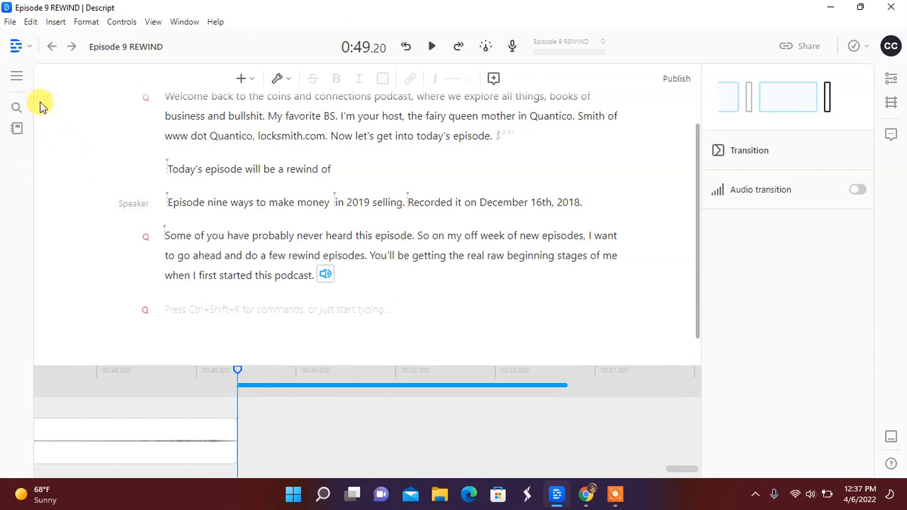
mouse_move(17, 76)
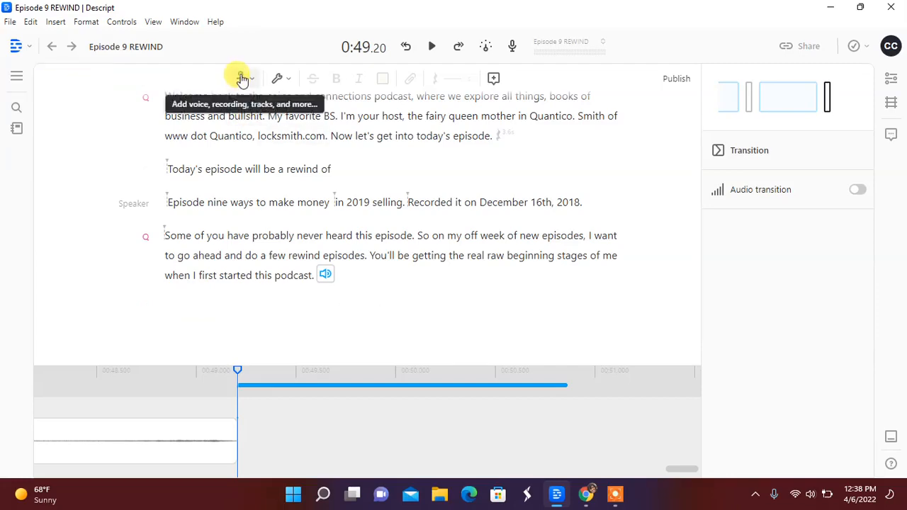
- Import the downloaded episode 9 .m4a audio file from Downloads into the script
left_click(241, 78)
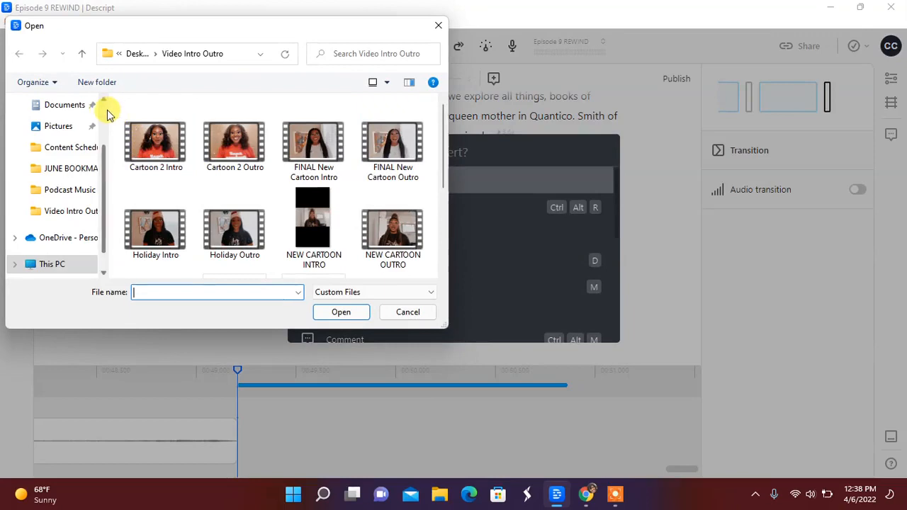
left_click(63, 153)
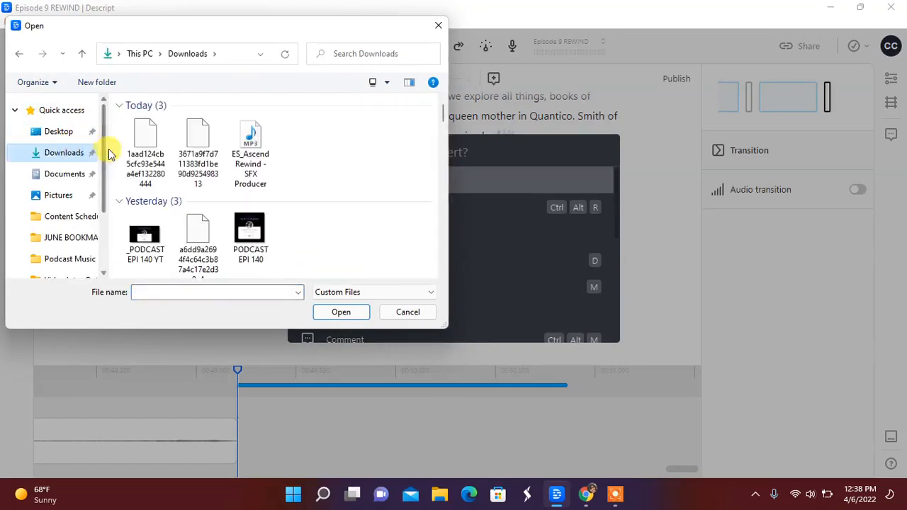
left_click(144, 134)
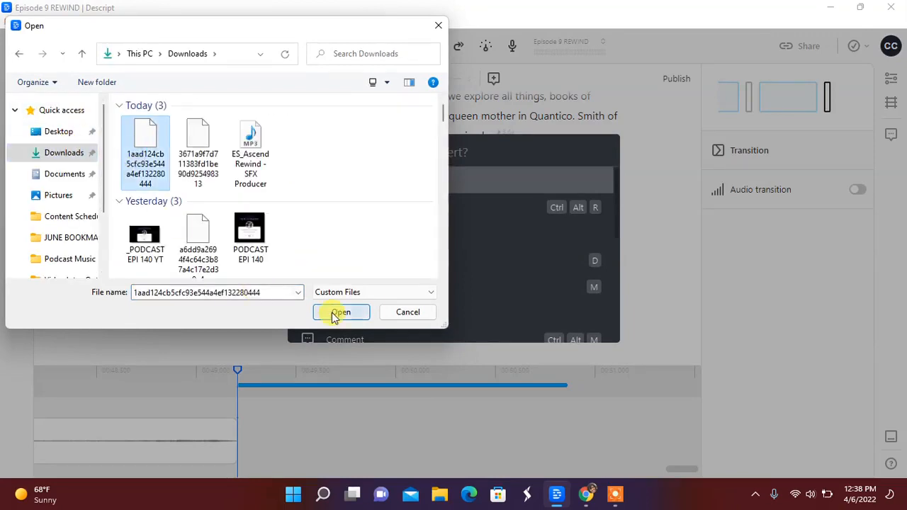
left_click(340, 311)
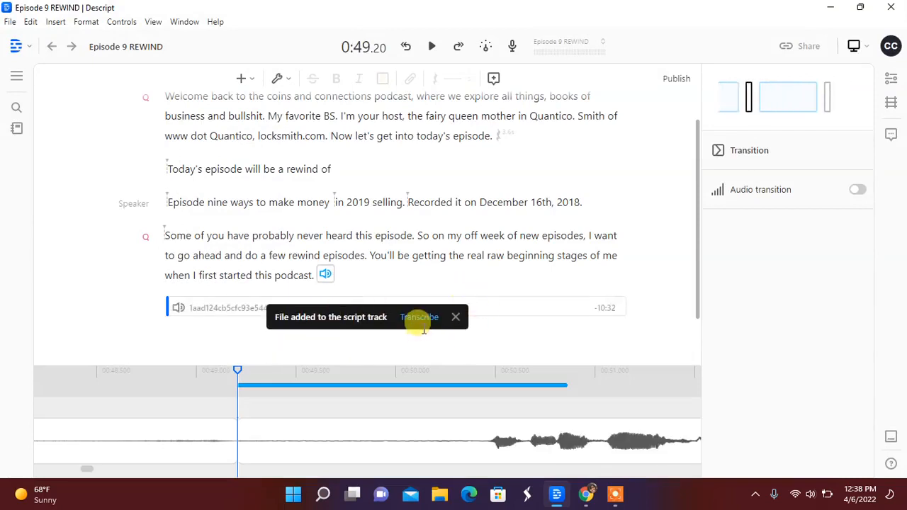
- Transcribe the added episode audio with its speaker labelled Q
left_click(419, 317)
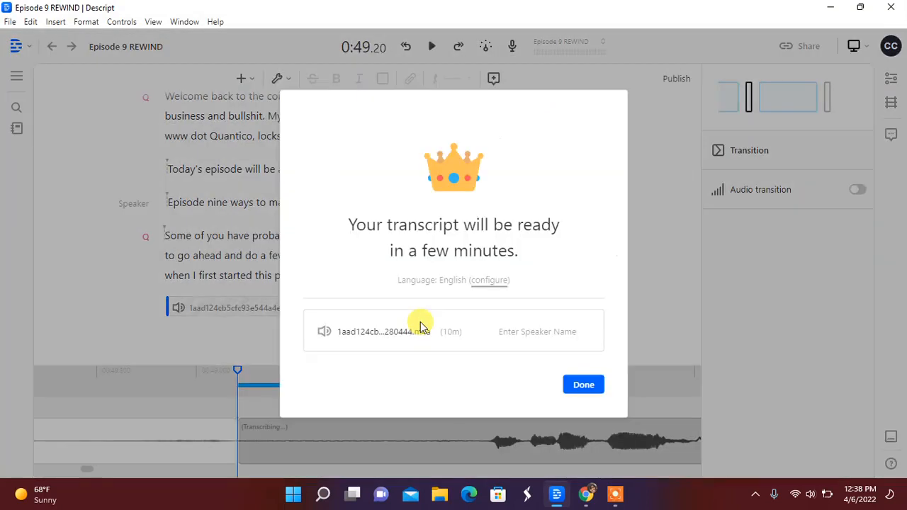
left_click(545, 331)
type("Q")
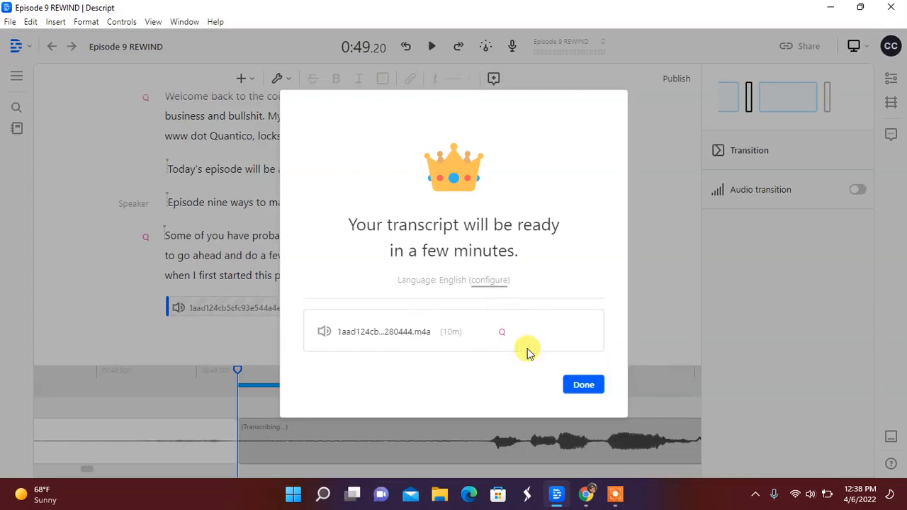
left_click(584, 384)
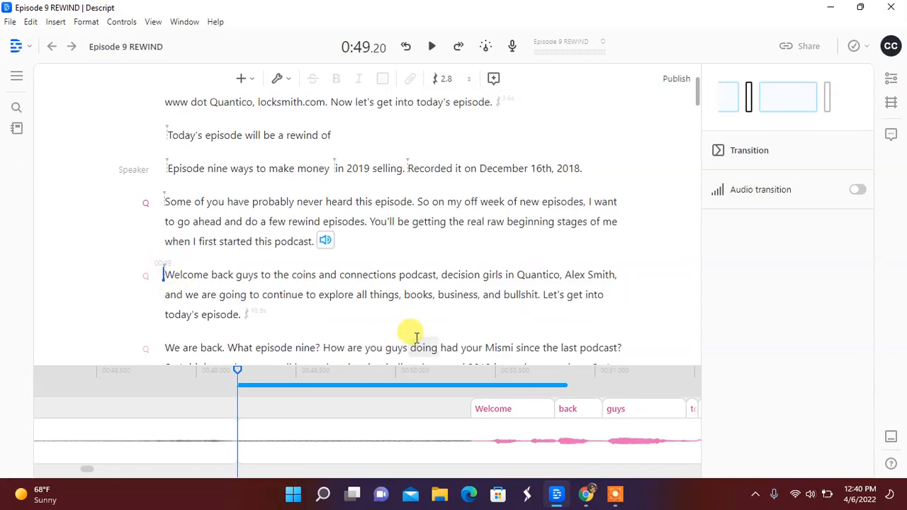
- Delete the episode's opening welcome paragraphs so it starts at "how are you guys doing"
left_click(524, 385)
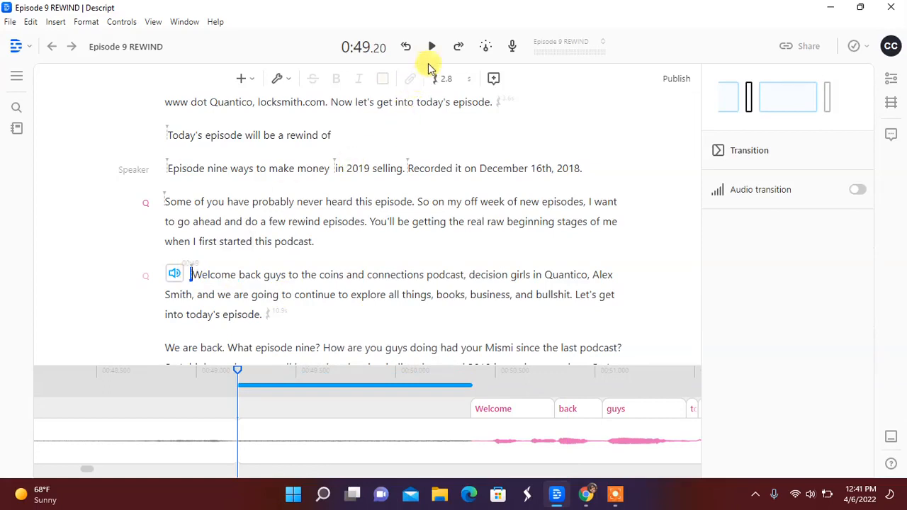
mouse_move(430, 45)
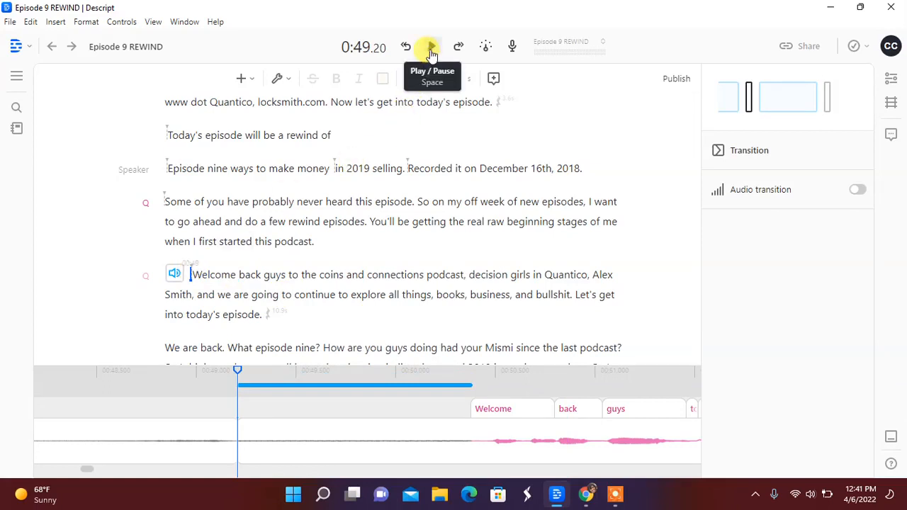
left_click(431, 47)
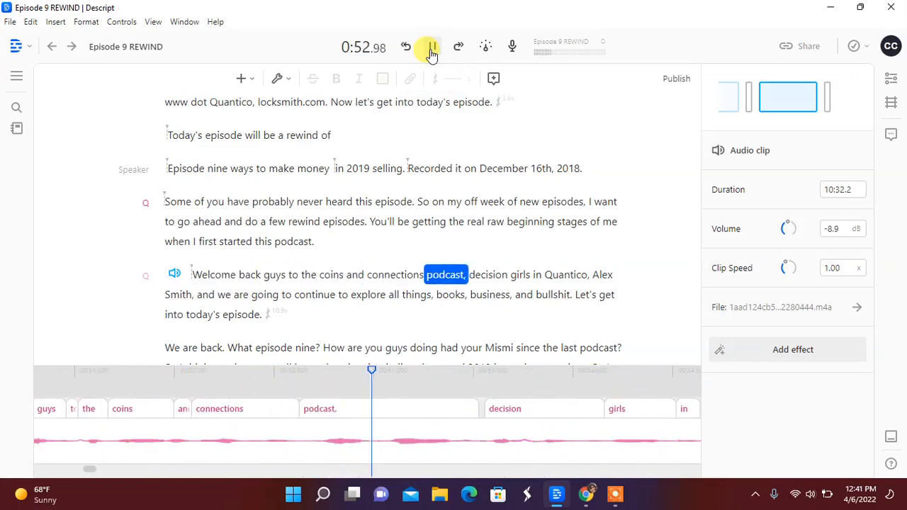
left_click(431, 45)
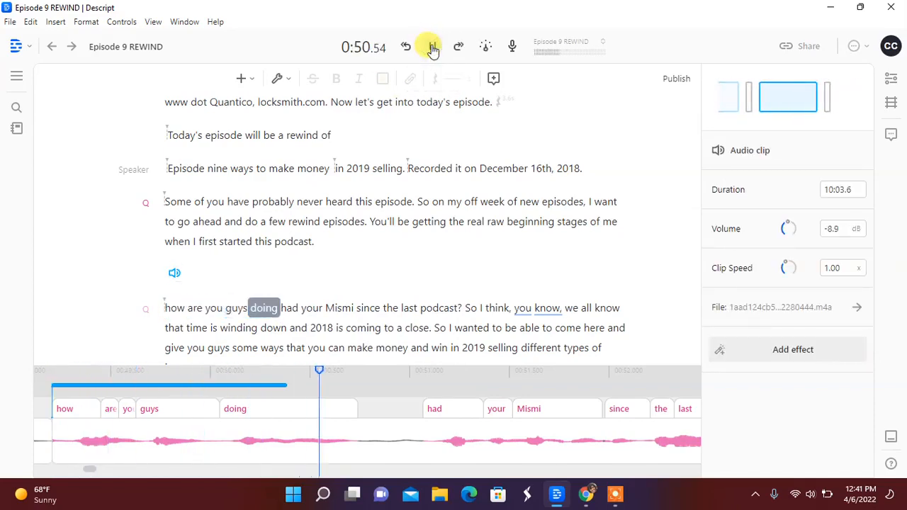
- Place the ES_Ascend Rewind sound effect after the intro and shorten its clip
left_click(432, 45)
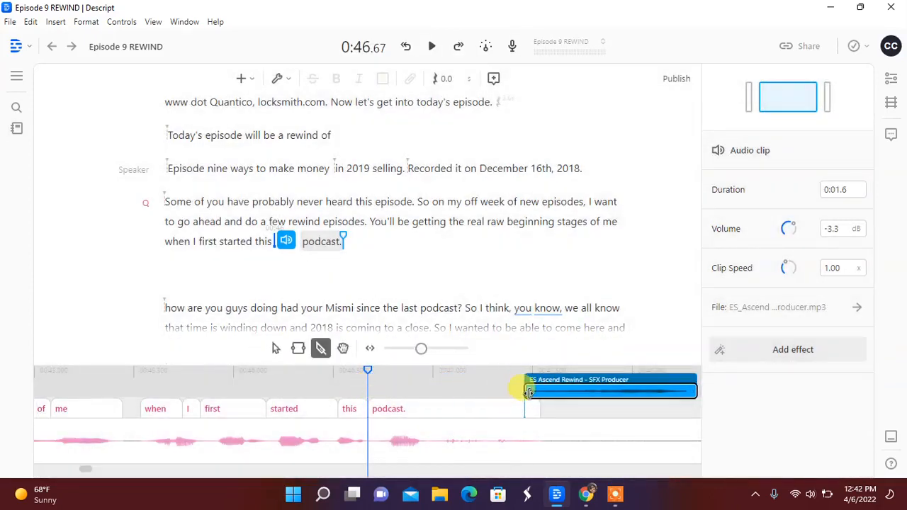
left_click(431, 45)
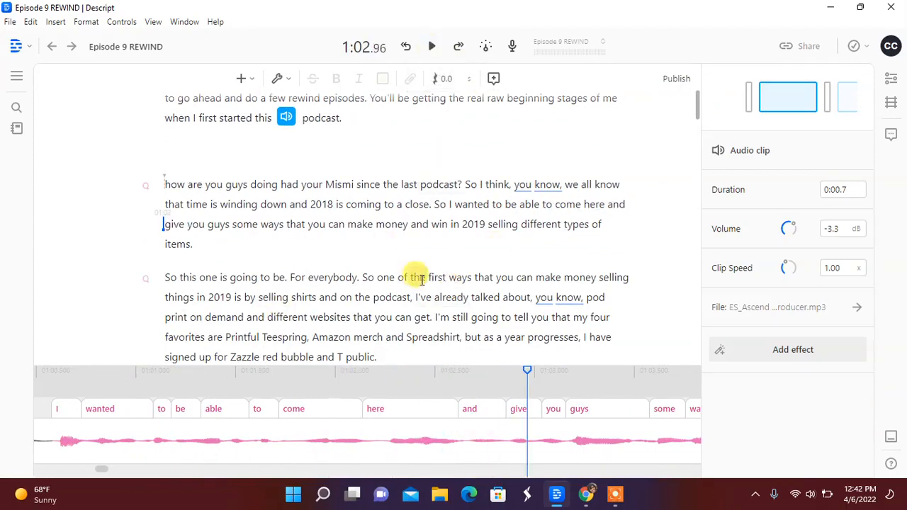
mouse_move(572, 276)
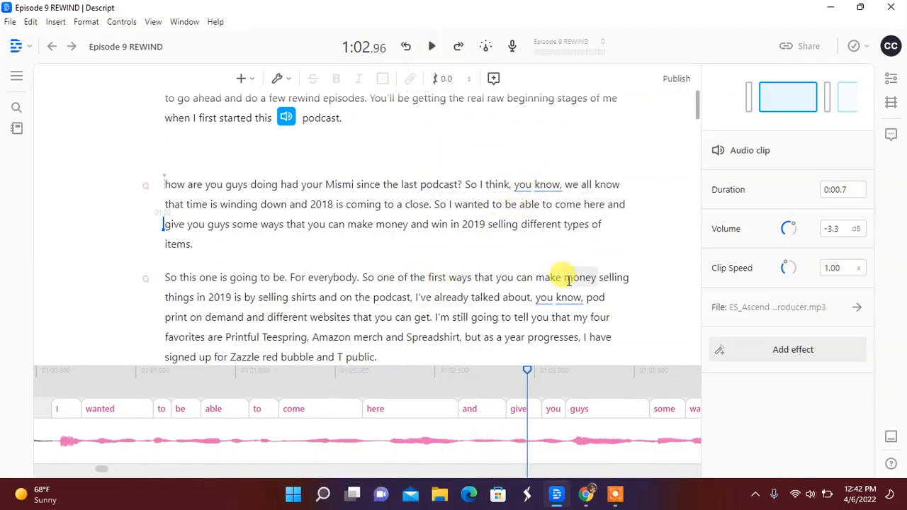
- Remove all detected filler words like "um" and "you know" across the composition
scroll("down", 3)
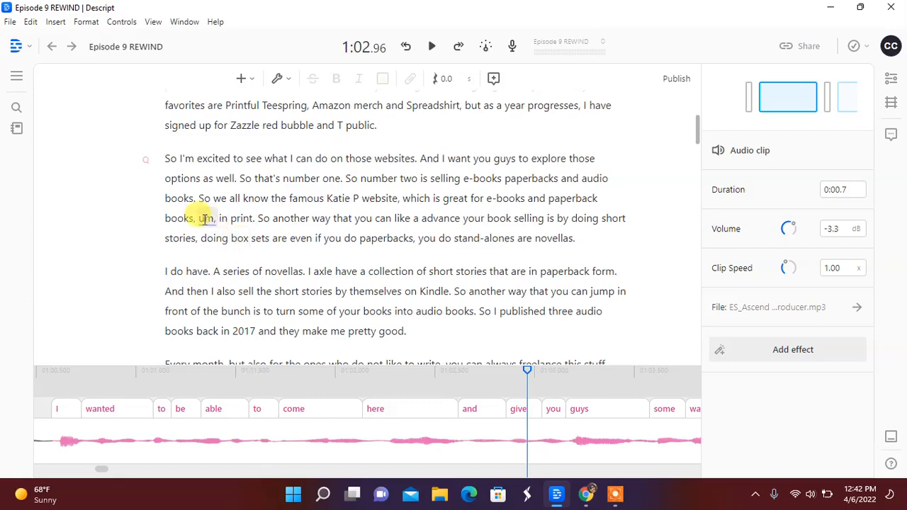
right_click(201, 218)
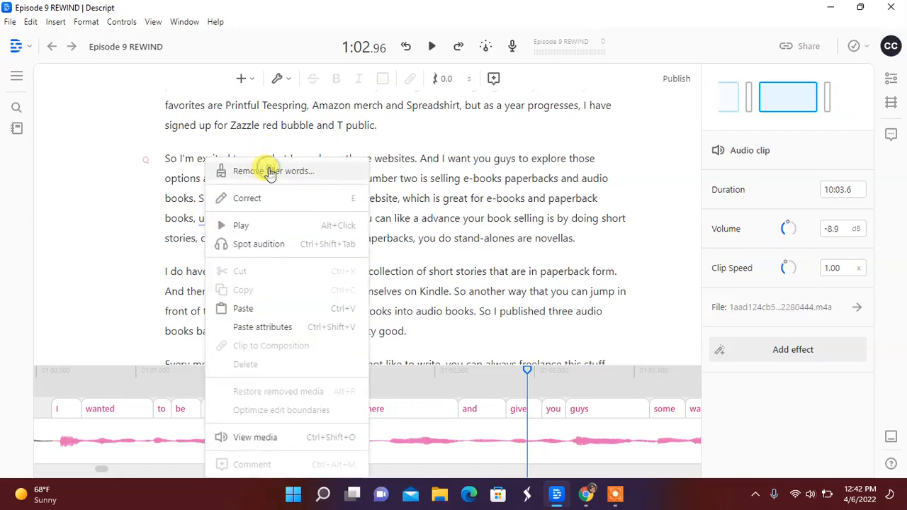
left_click(272, 170)
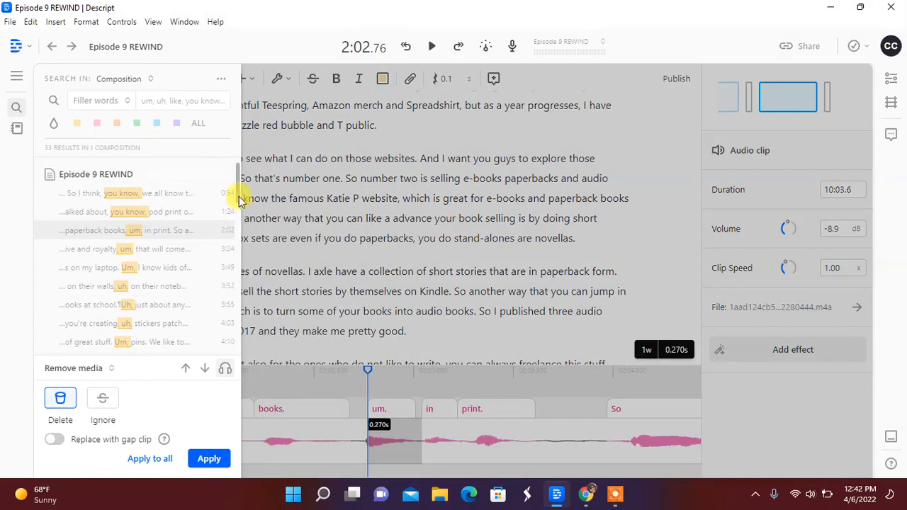
scroll("down", 3)
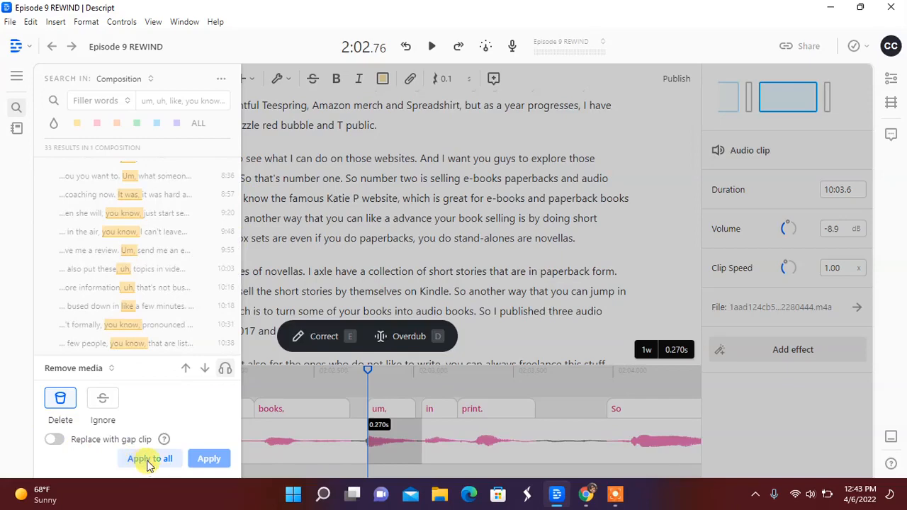
left_click(150, 459)
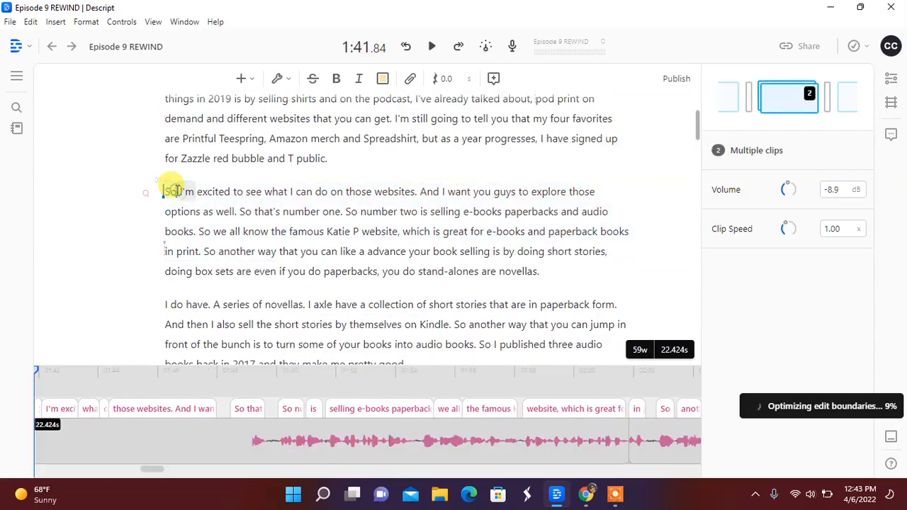
- Delete the stray "So" openings so the passage reads "Number two is selling e-books."
left_click(170, 191)
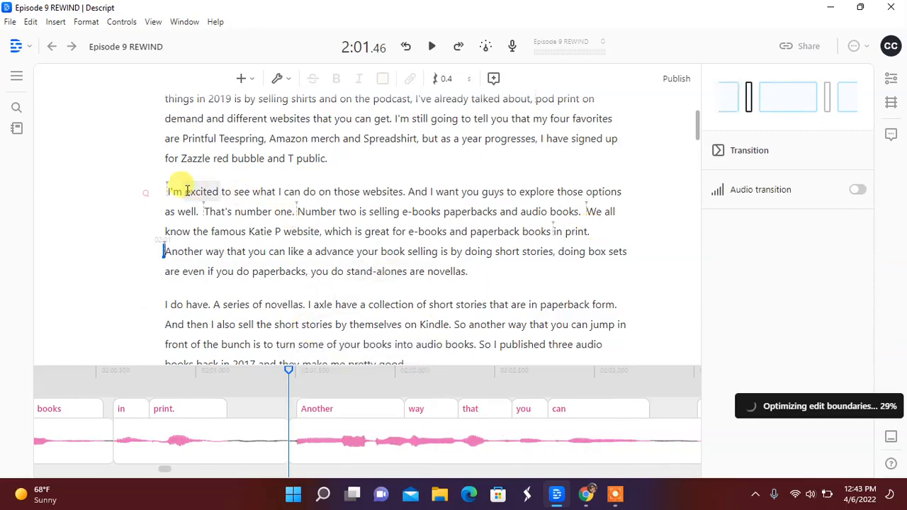
left_click(405, 45)
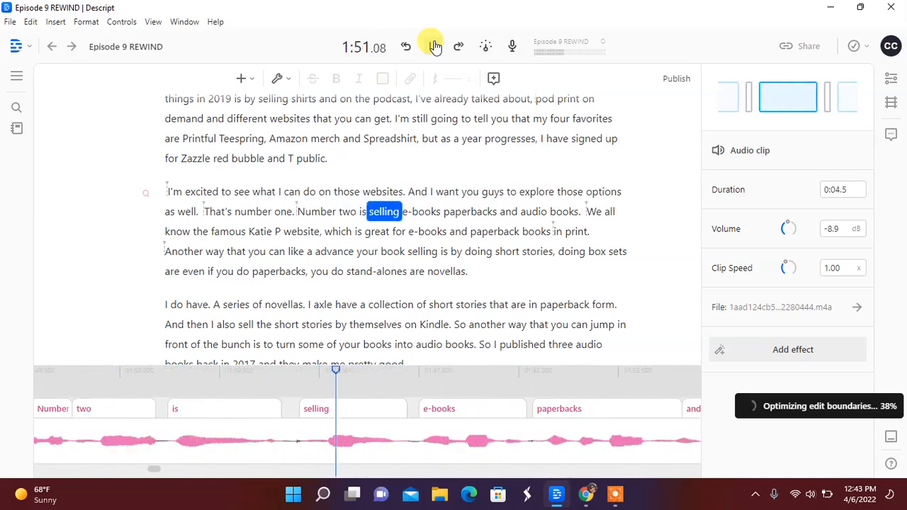
left_click(432, 45)
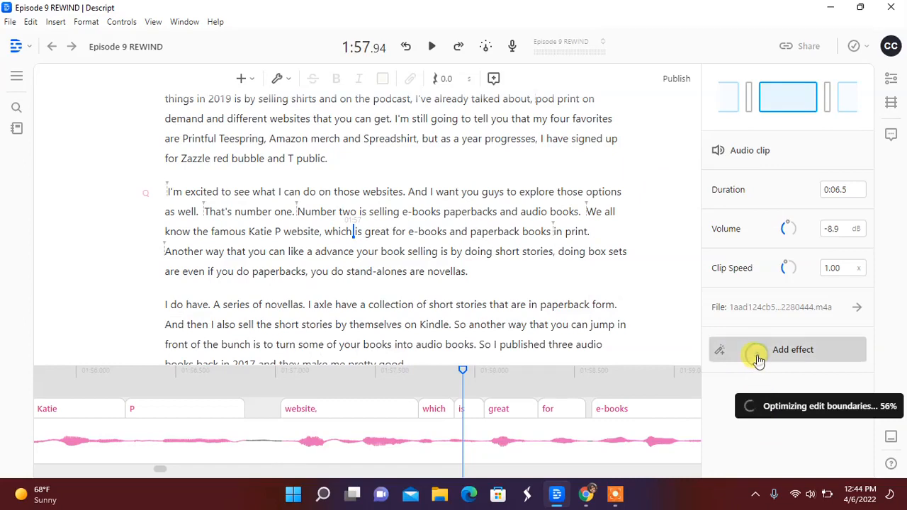
- Apply the Studio Sound effect to the episode's audio clip
left_click(794, 348)
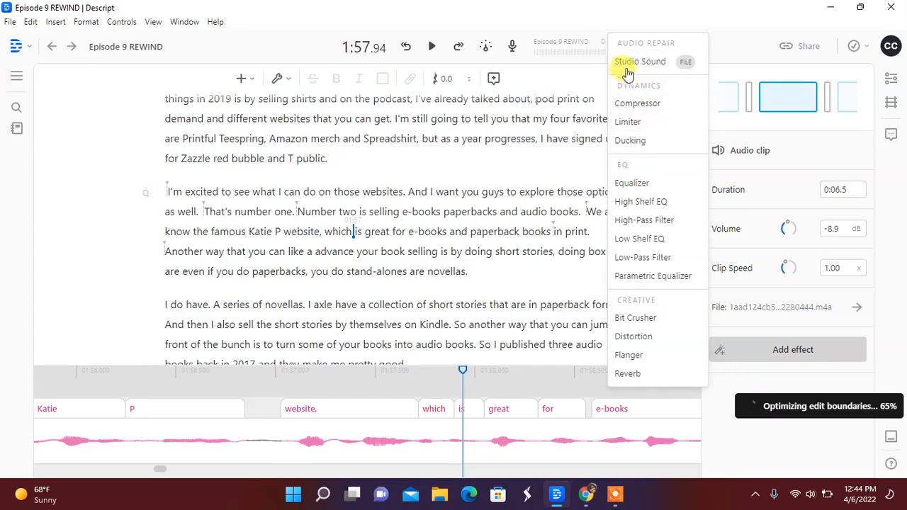
left_click(638, 63)
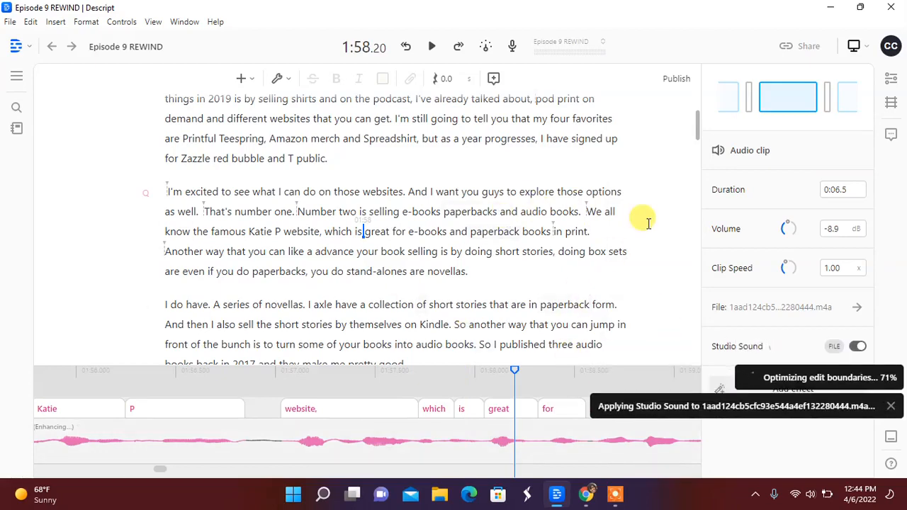
scroll("down", 3)
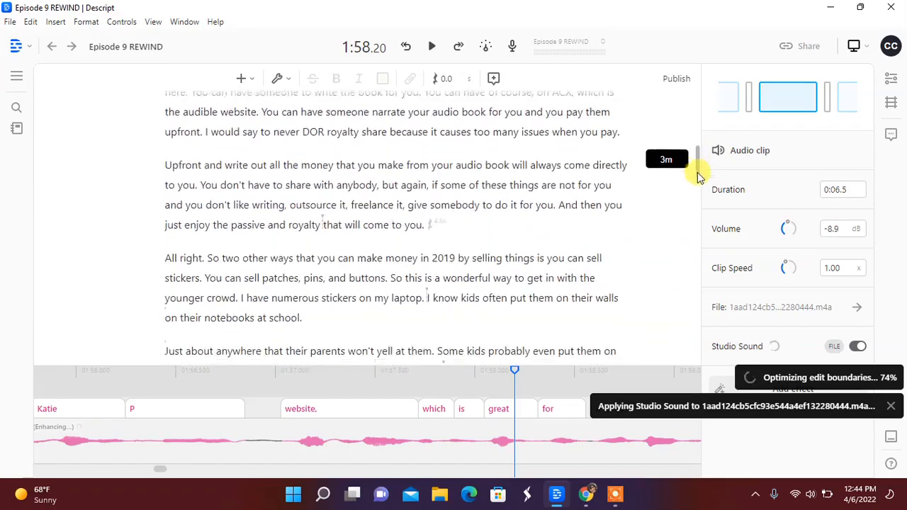
left_click_drag(697, 163, 697, 241)
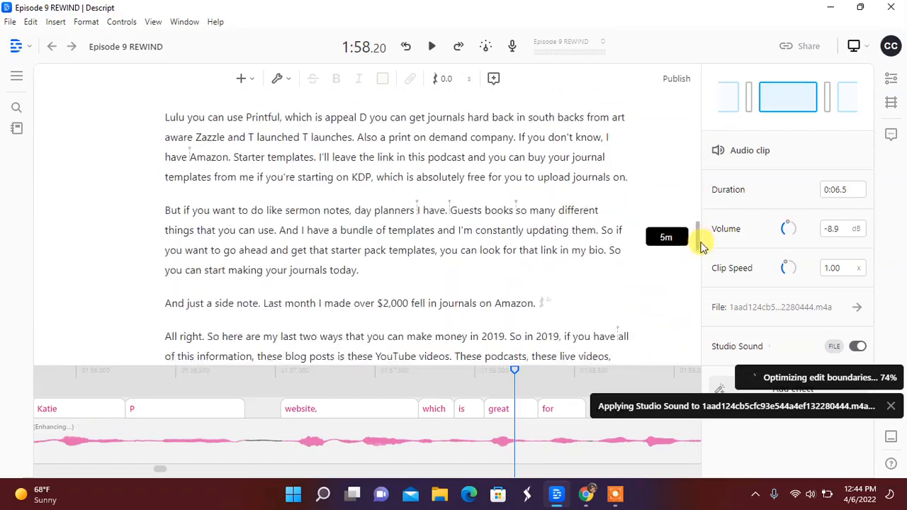
scroll("down", 3)
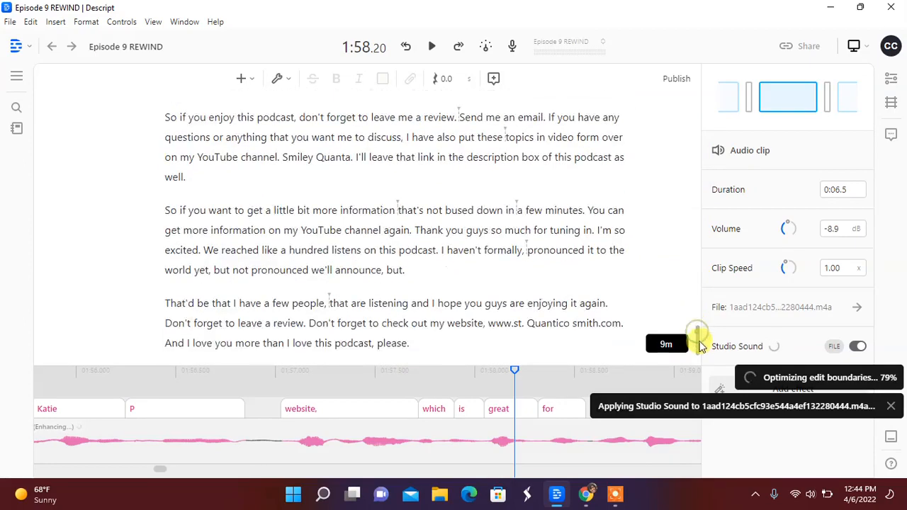
scroll("down", 3)
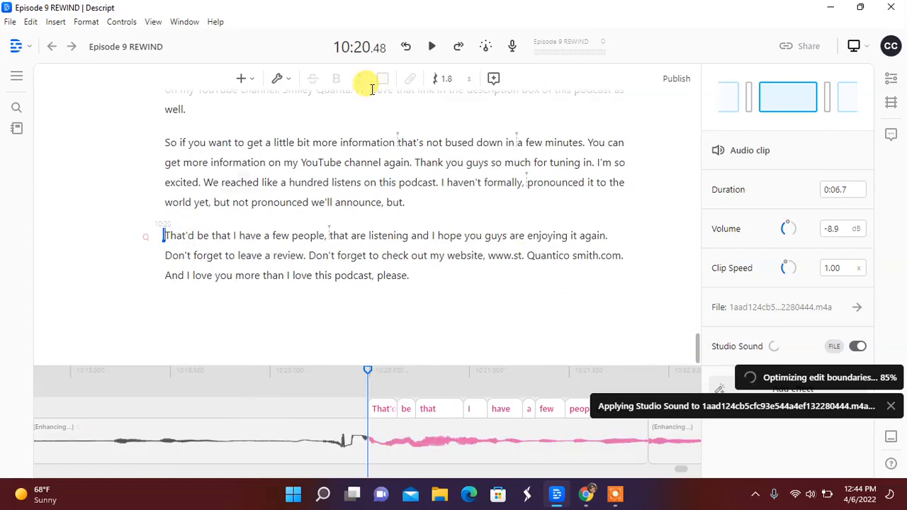
- Delete the closing paragraph so the script ends at "we'll announce."
left_click(431, 46)
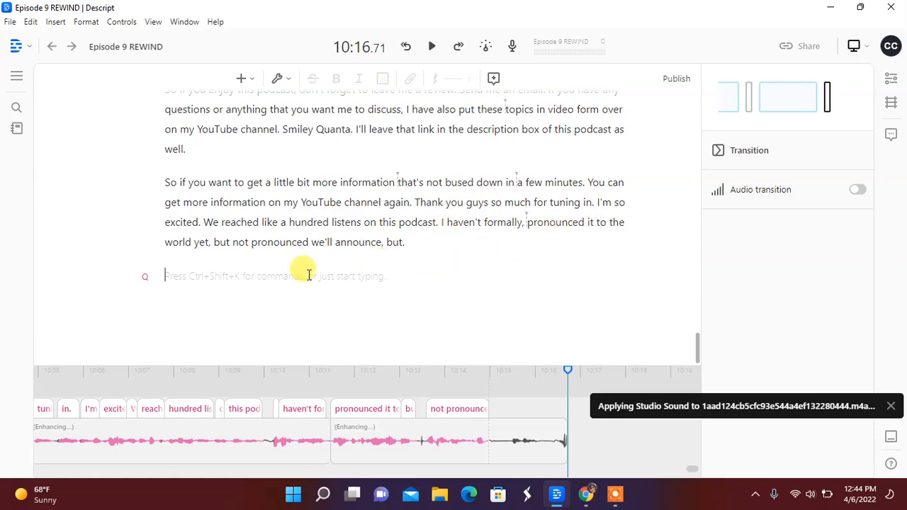
mouse_move(15, 129)
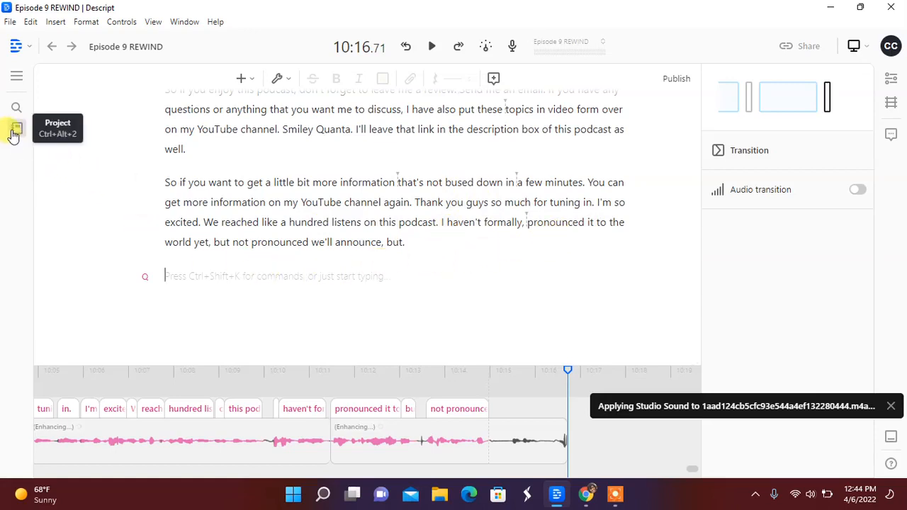
left_click(17, 130)
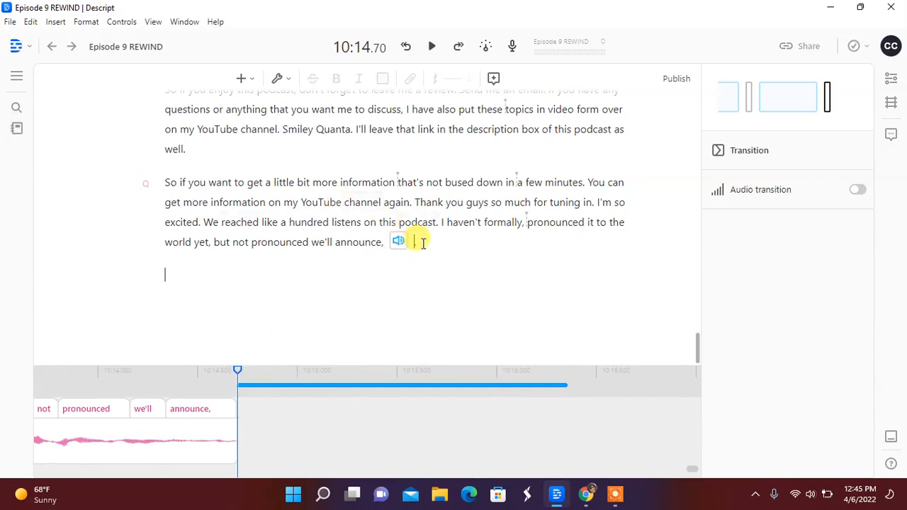
- Insert the Patreon Podcast Outro audio file after the final sentence and preview the ending
left_click(240, 78)
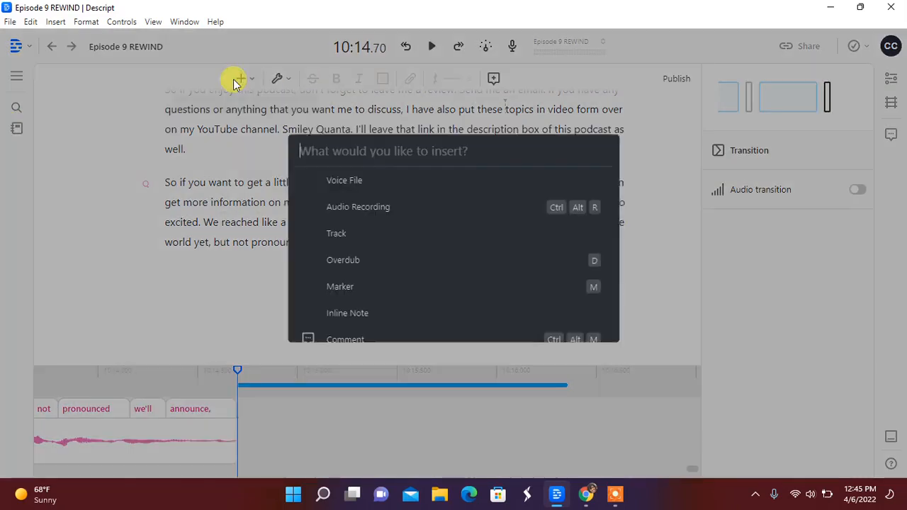
left_click(344, 180)
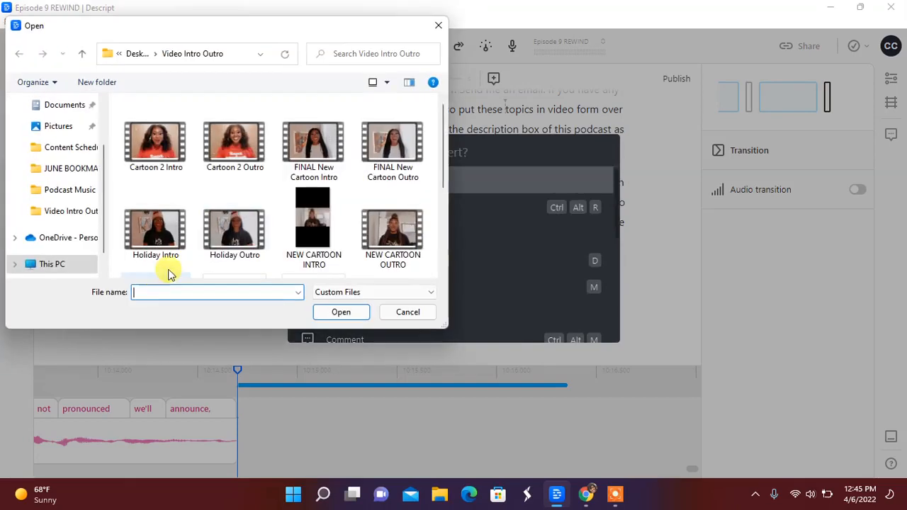
scroll("down", 3)
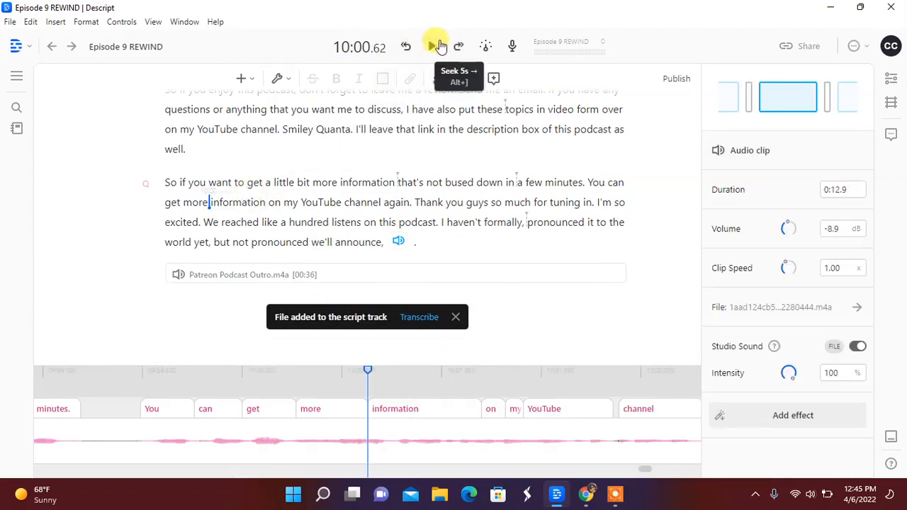
left_click(433, 45)
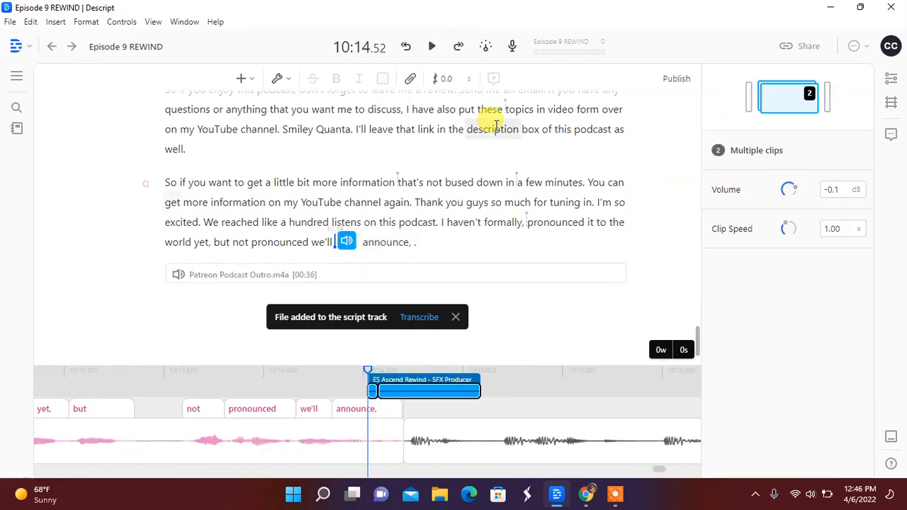
left_click(430, 45)
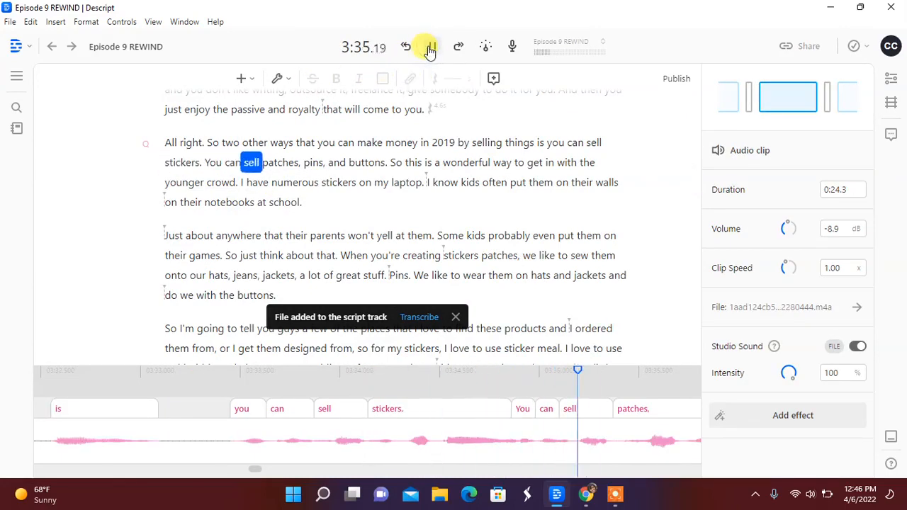
left_click(432, 45)
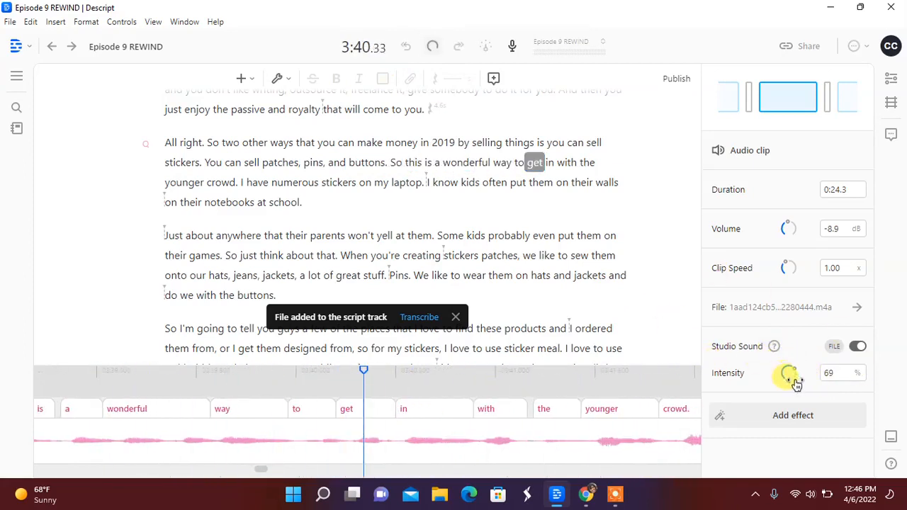
left_click(432, 46)
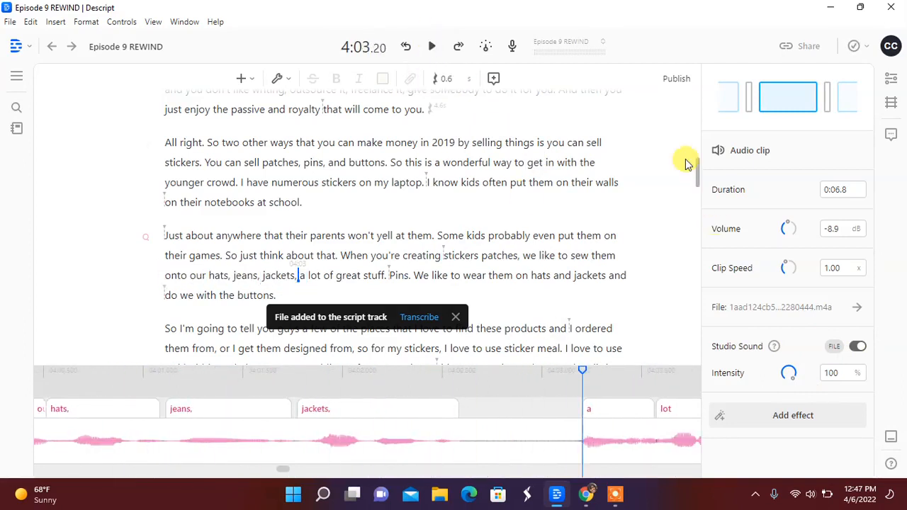
left_click_drag(692, 163, 692, 297)
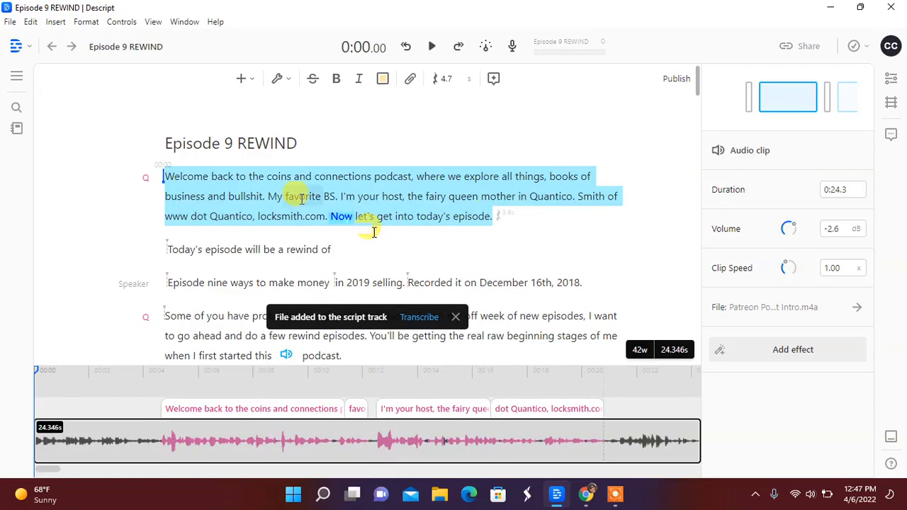
- Run Detect transcription errors to flag likely mistakes across the script
left_click(278, 78)
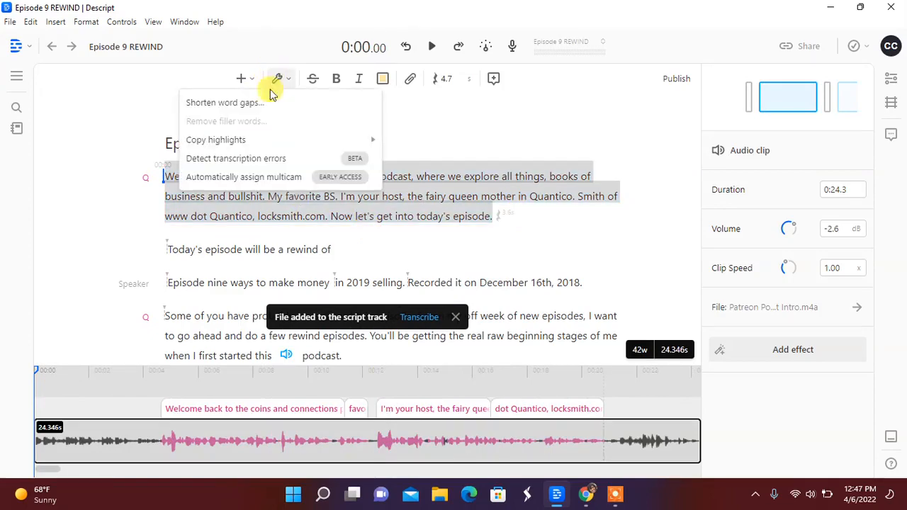
left_click(235, 159)
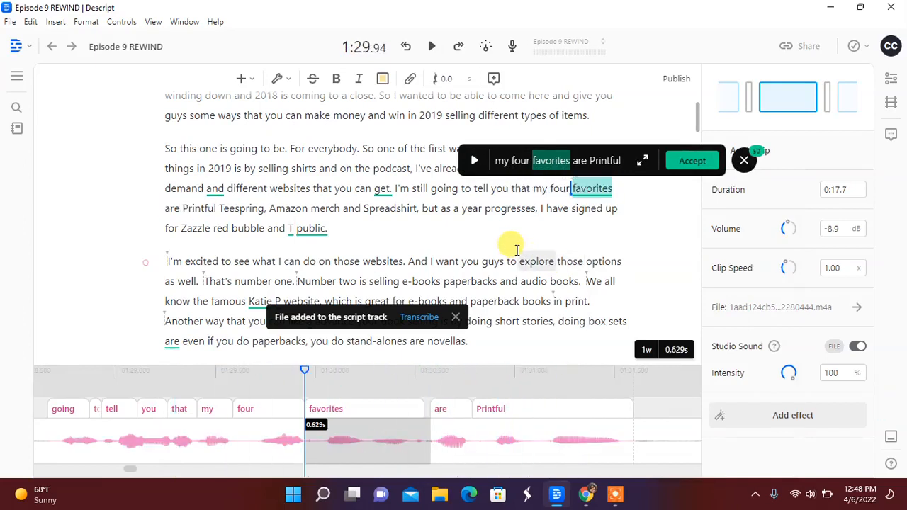
mouse_move(550, 176)
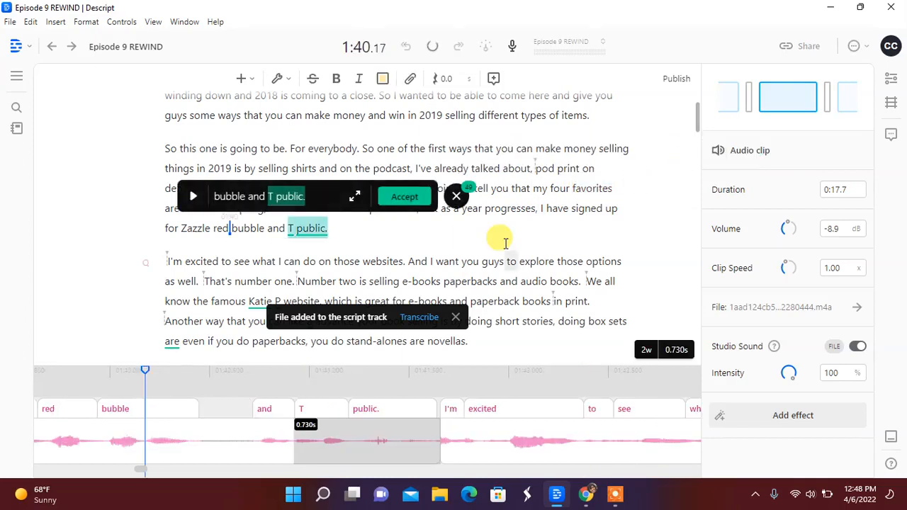
- Listen to the flagged phrase 'bubble and T public' and begin correcting its text
left_click(192, 195)
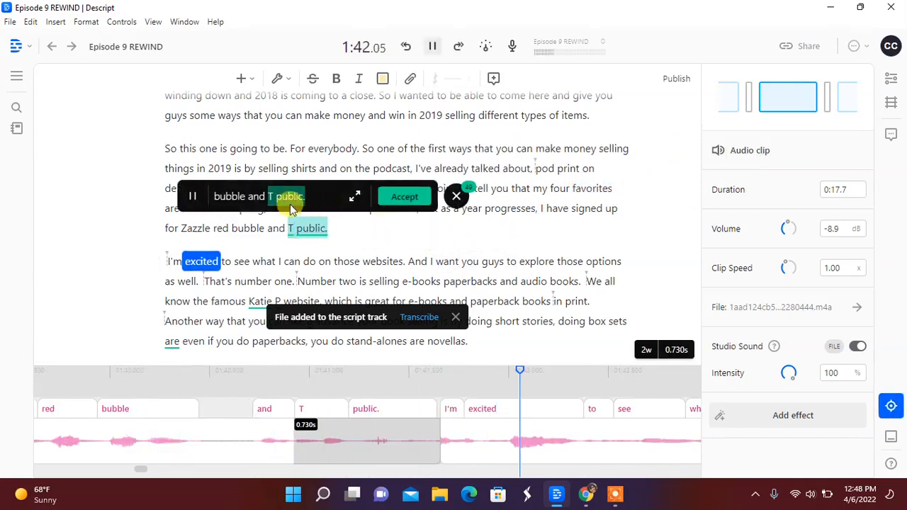
left_click(433, 45)
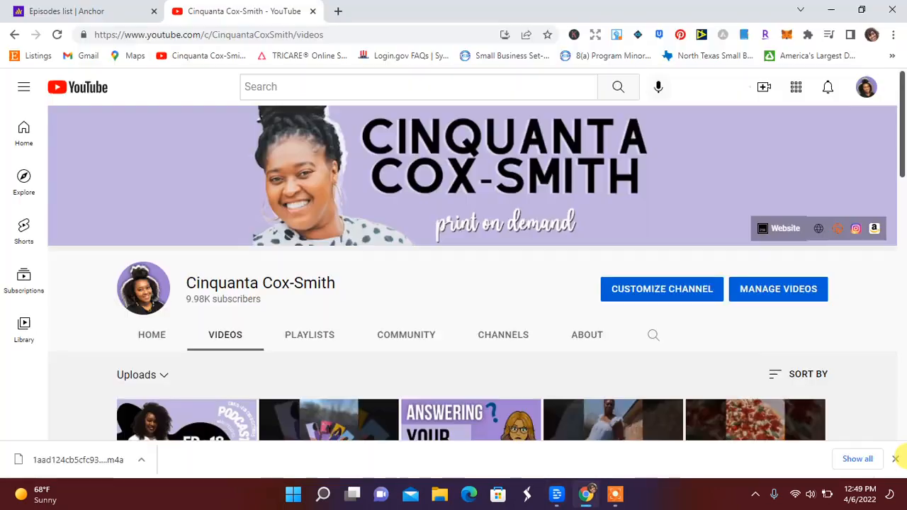
- Show the YouTube channel's Videos page with its upload thumbnails
left_click(895, 459)
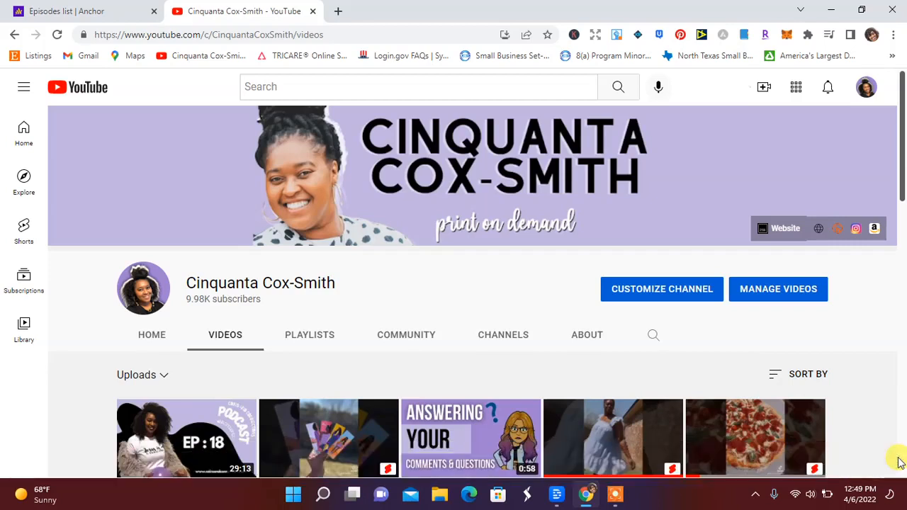